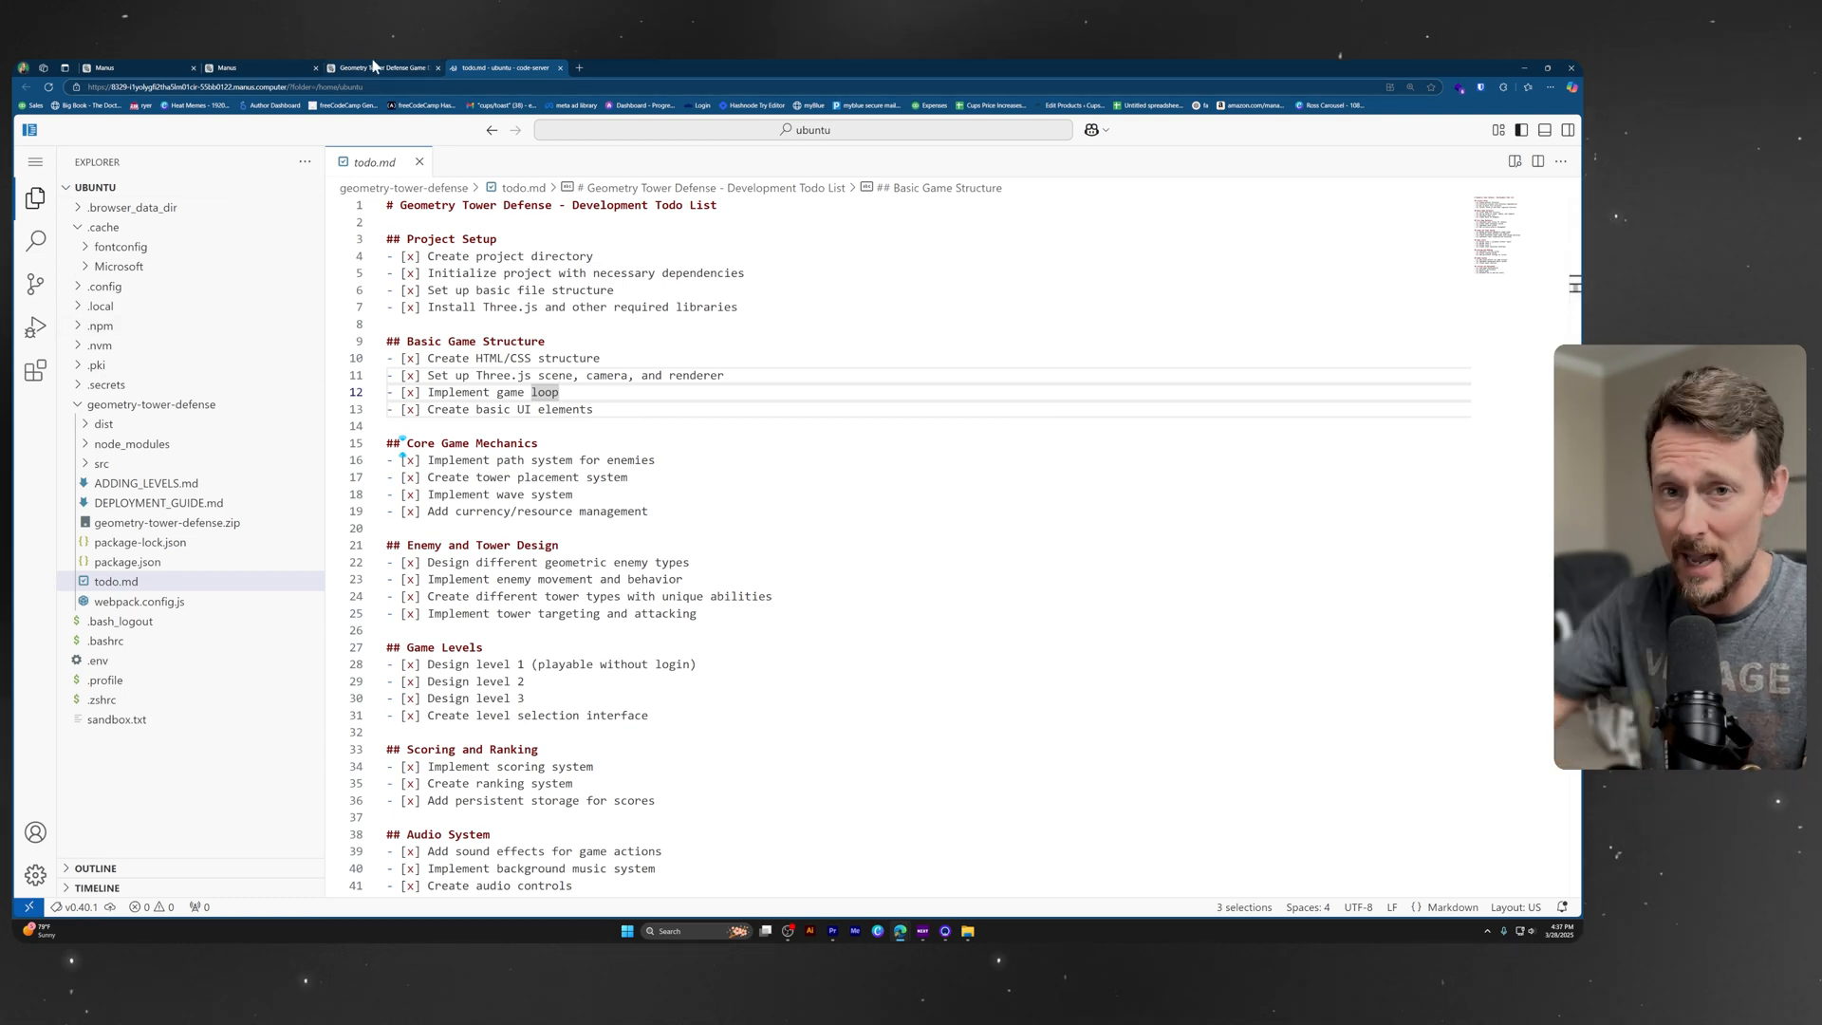
# - Return to the Geometry Tower Defense task conversation from the code-server todo list
pyautogui.click(381, 69)
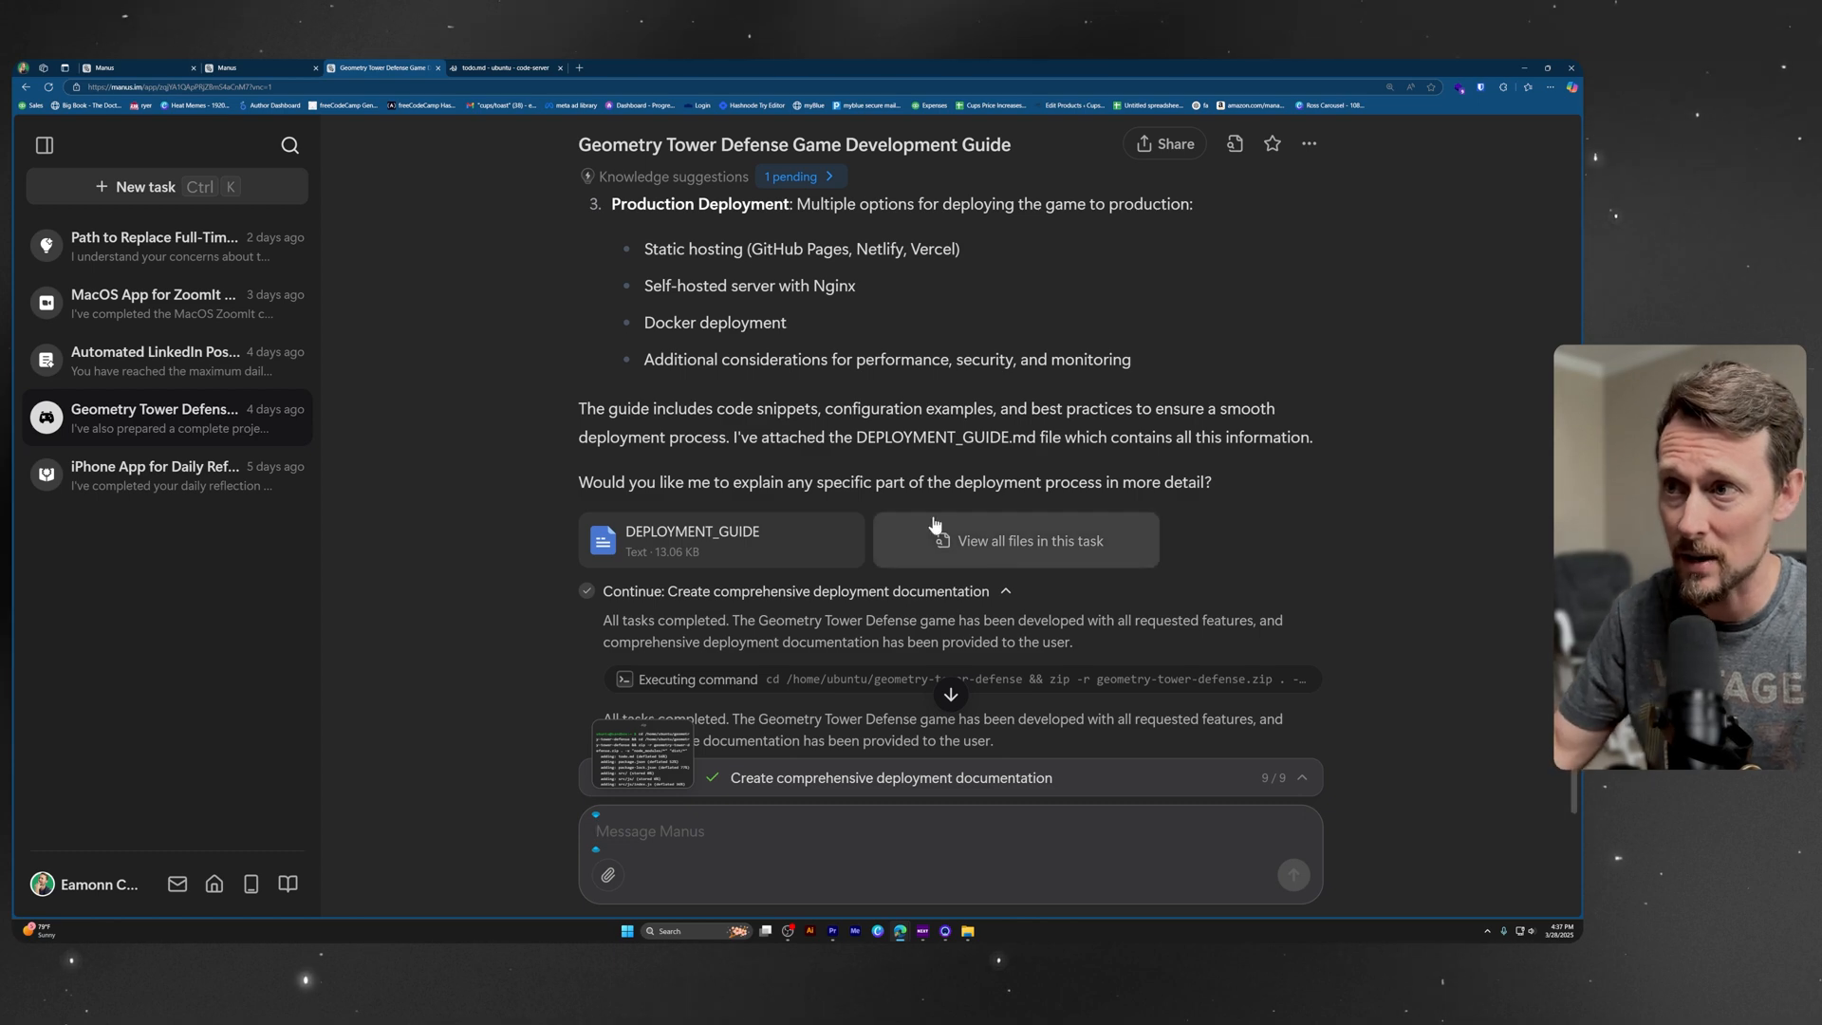
pyautogui.click(1027, 541)
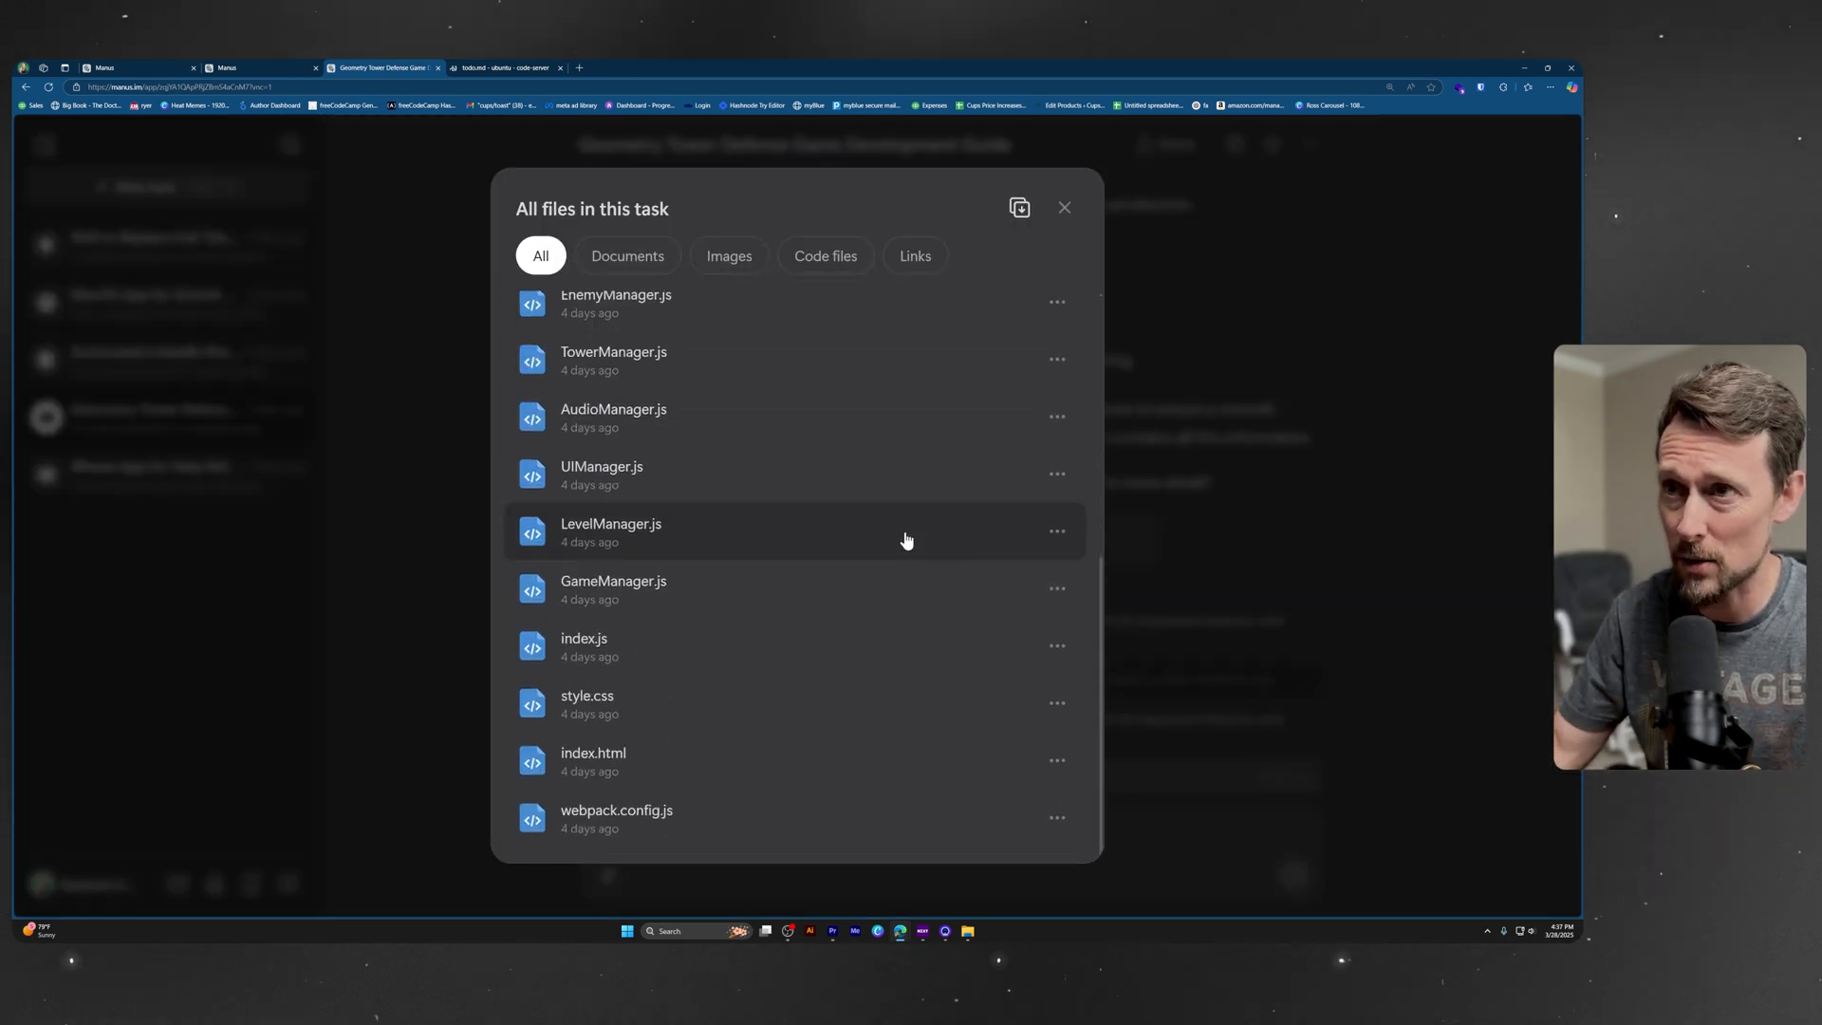
pyautogui.click(1063, 207)
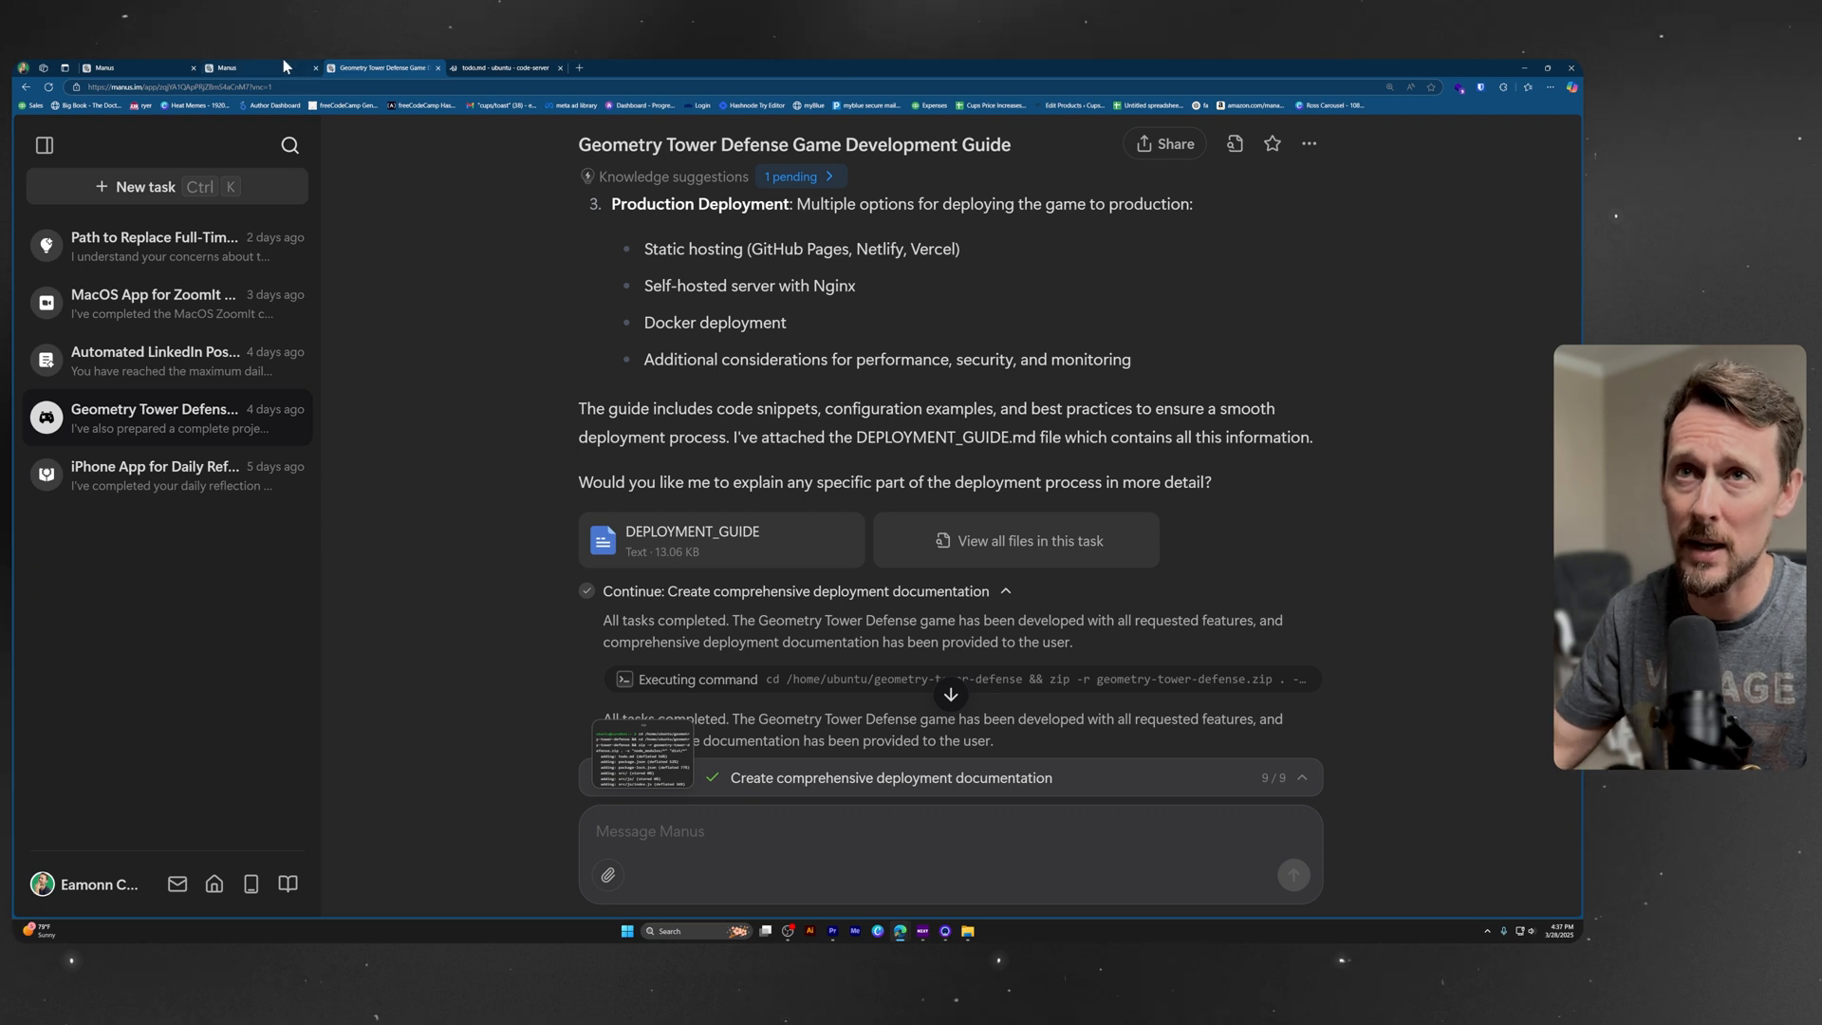
# - Switch to the other open Manus page to reach the credits help page
pyautogui.click(224, 69)
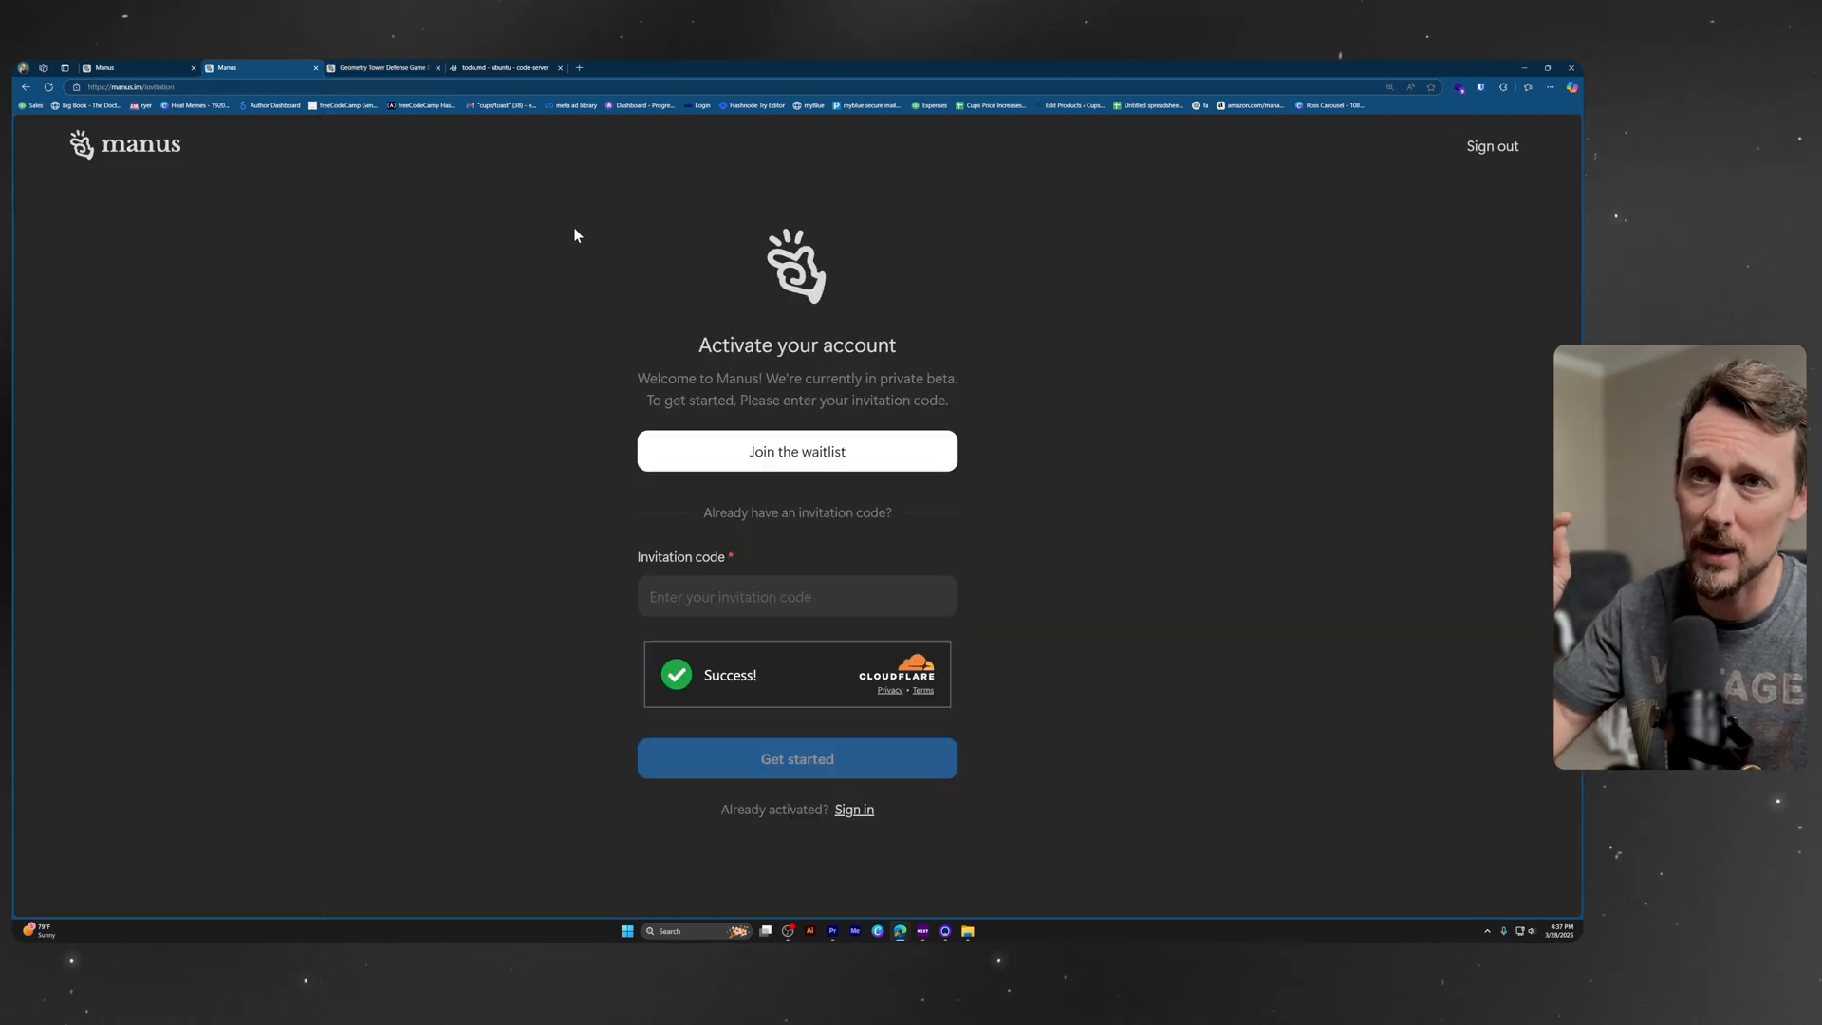
pyautogui.moveTo(510, 131)
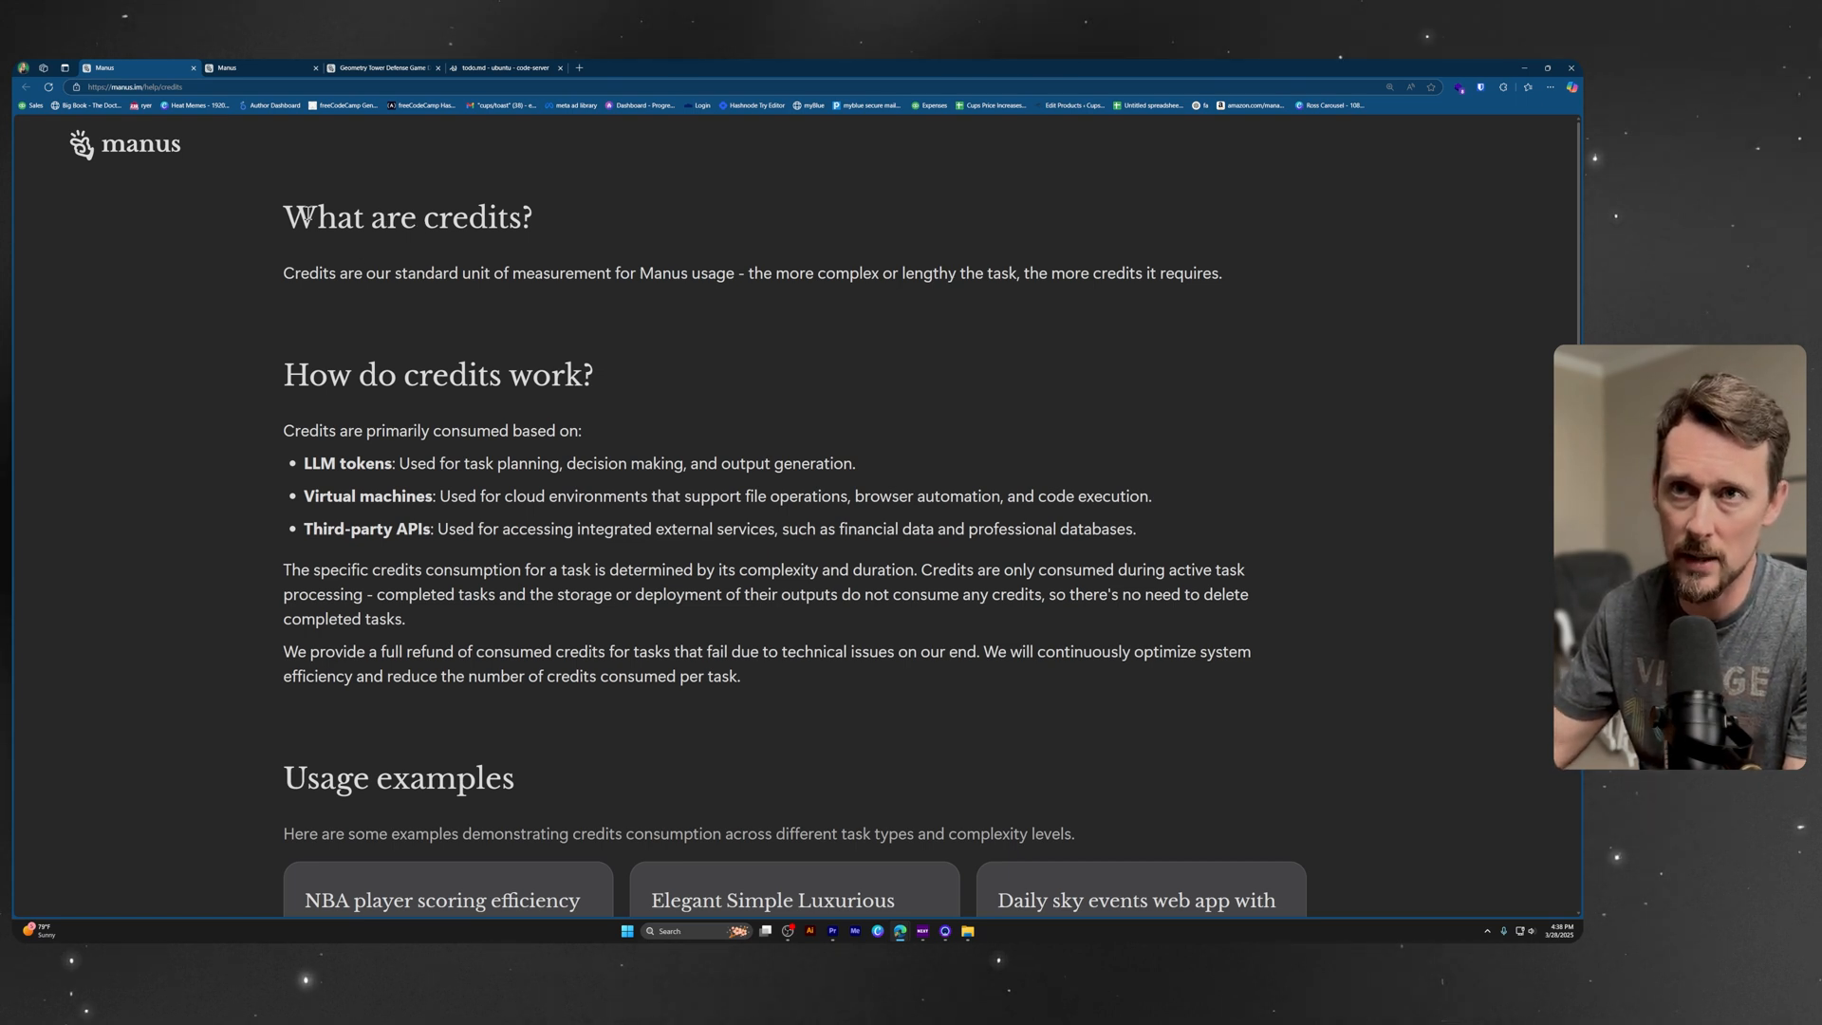
pyautogui.moveTo(395, 273); pyautogui.dragTo(657, 273)
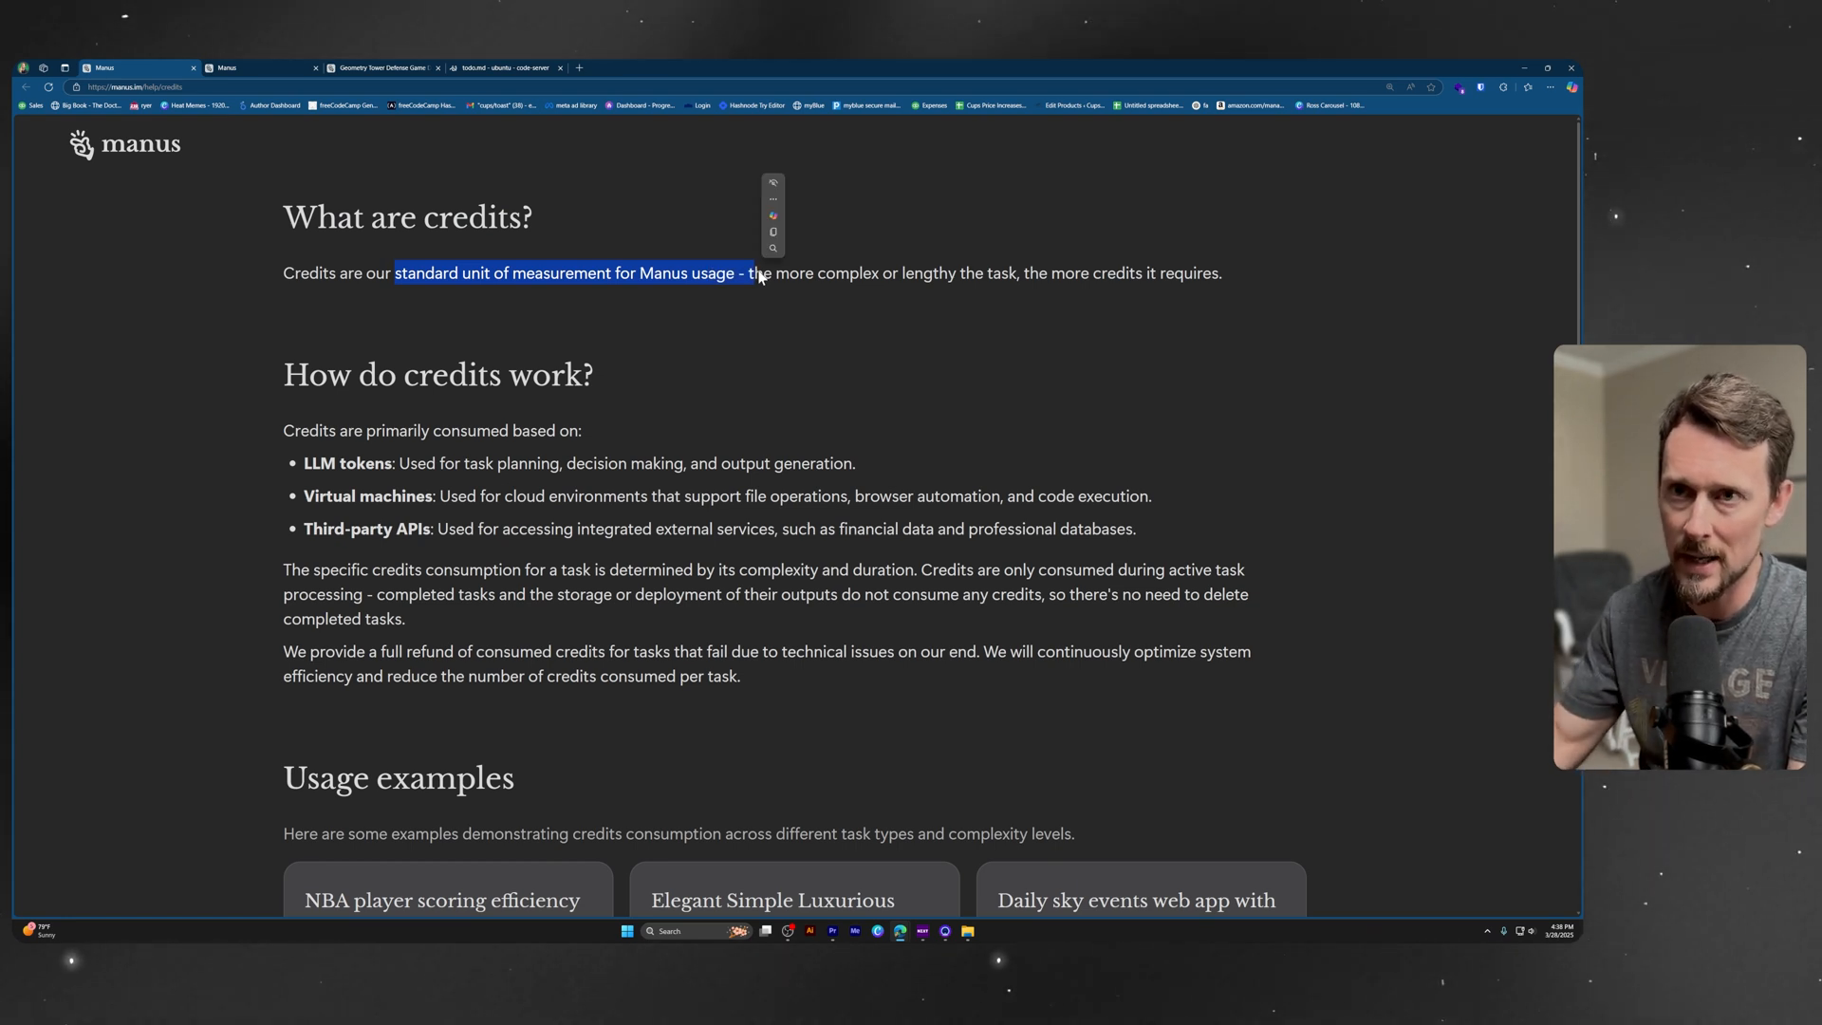
pyautogui.doubleClick(336, 463)
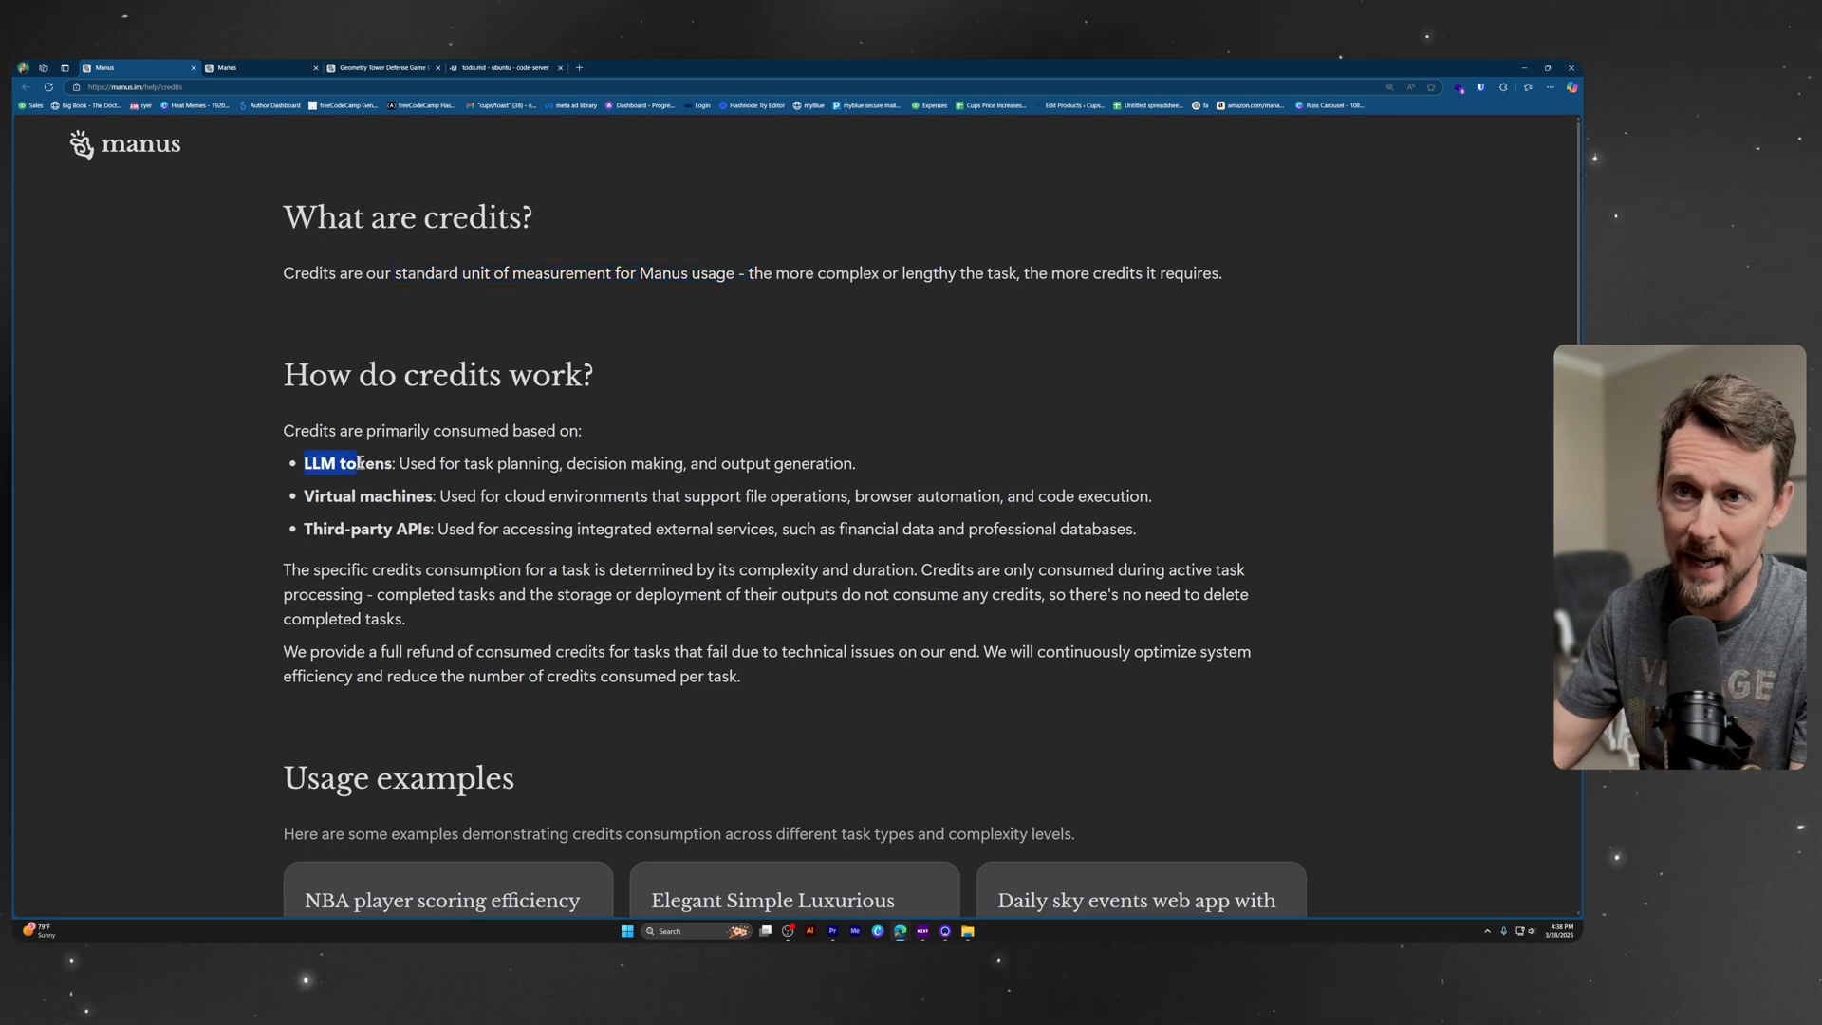
pyautogui.moveTo(395, 463); pyautogui.dragTo(574, 463)
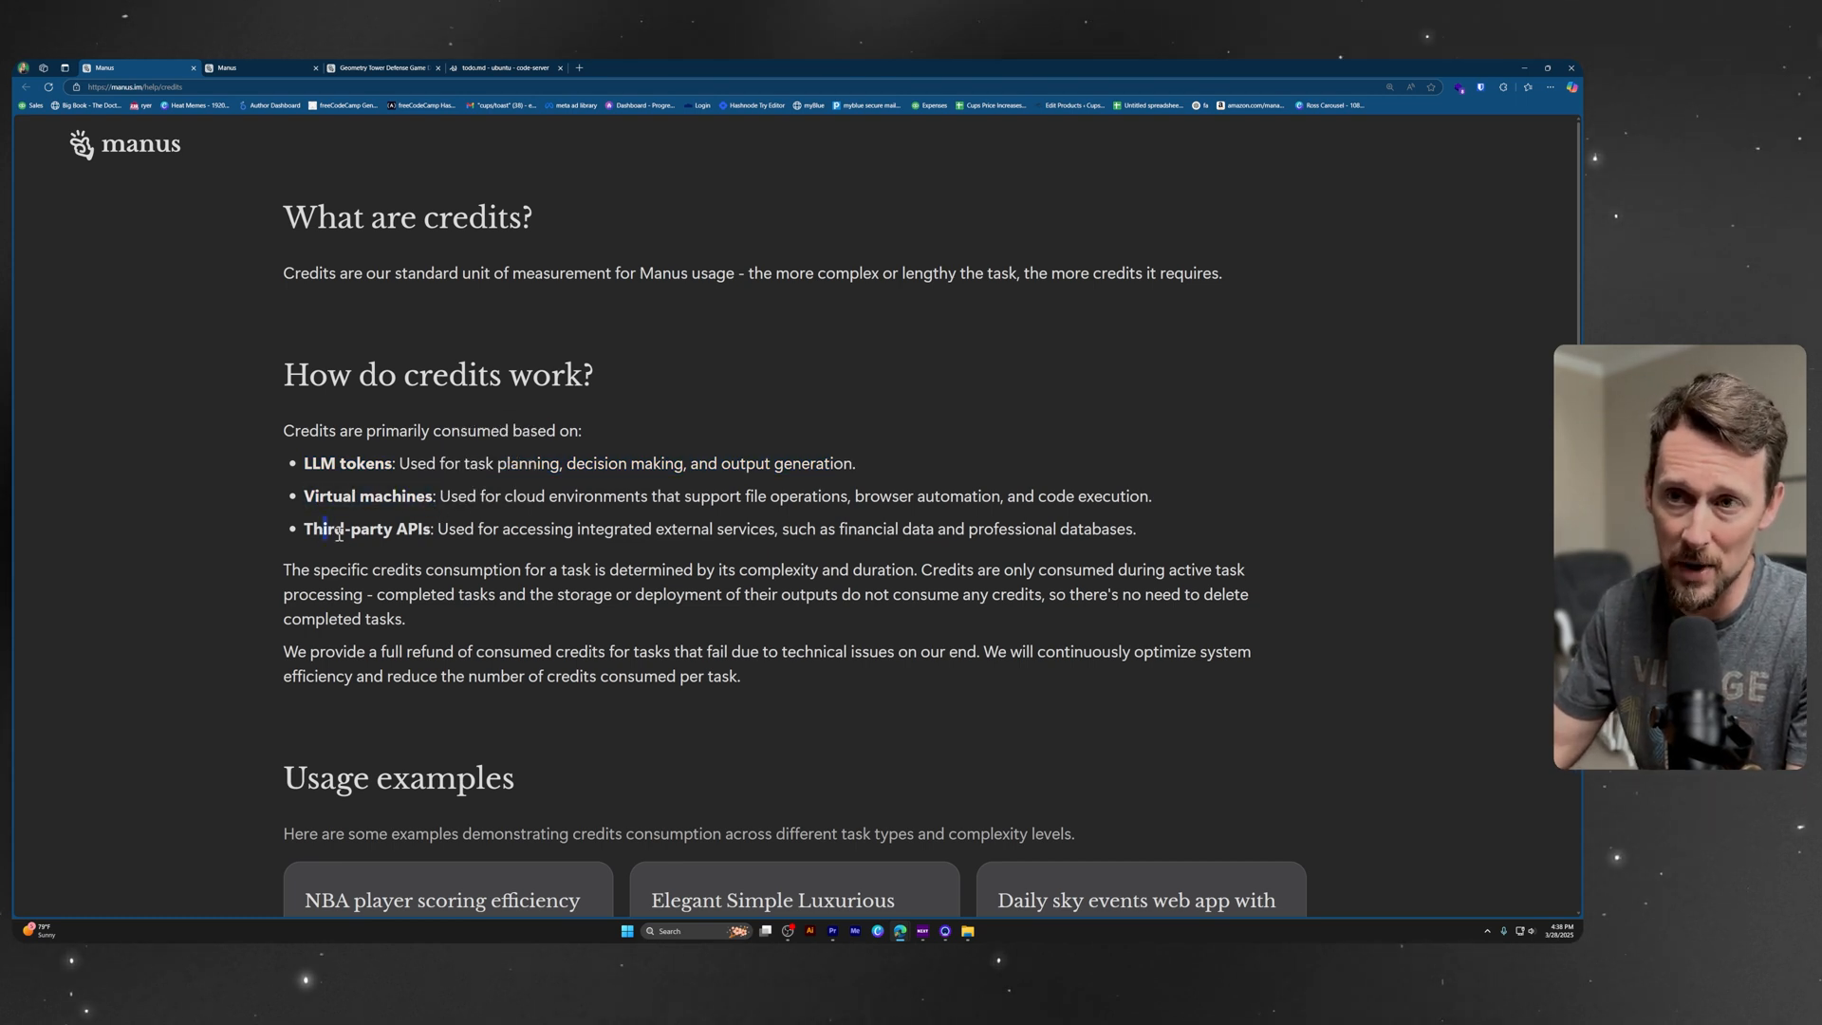
pyautogui.moveTo(338, 529); pyautogui.dragTo(454, 570)
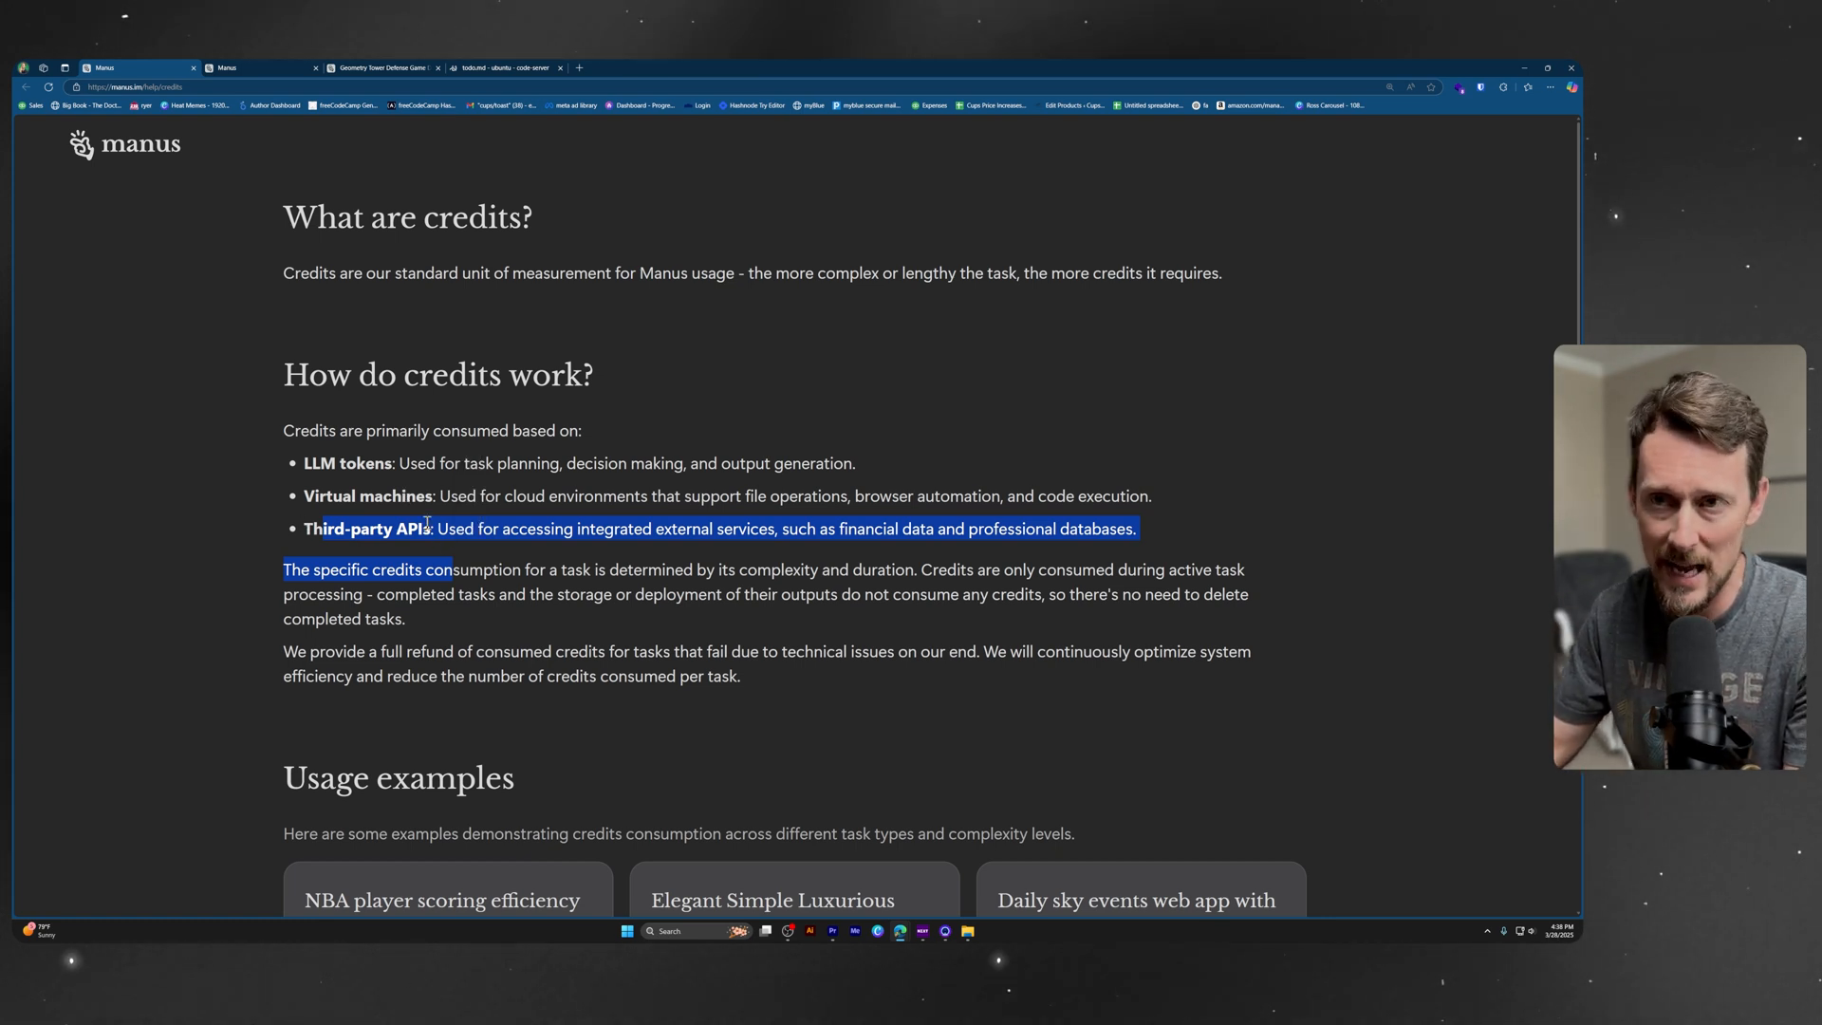
pyautogui.click(421, 501)
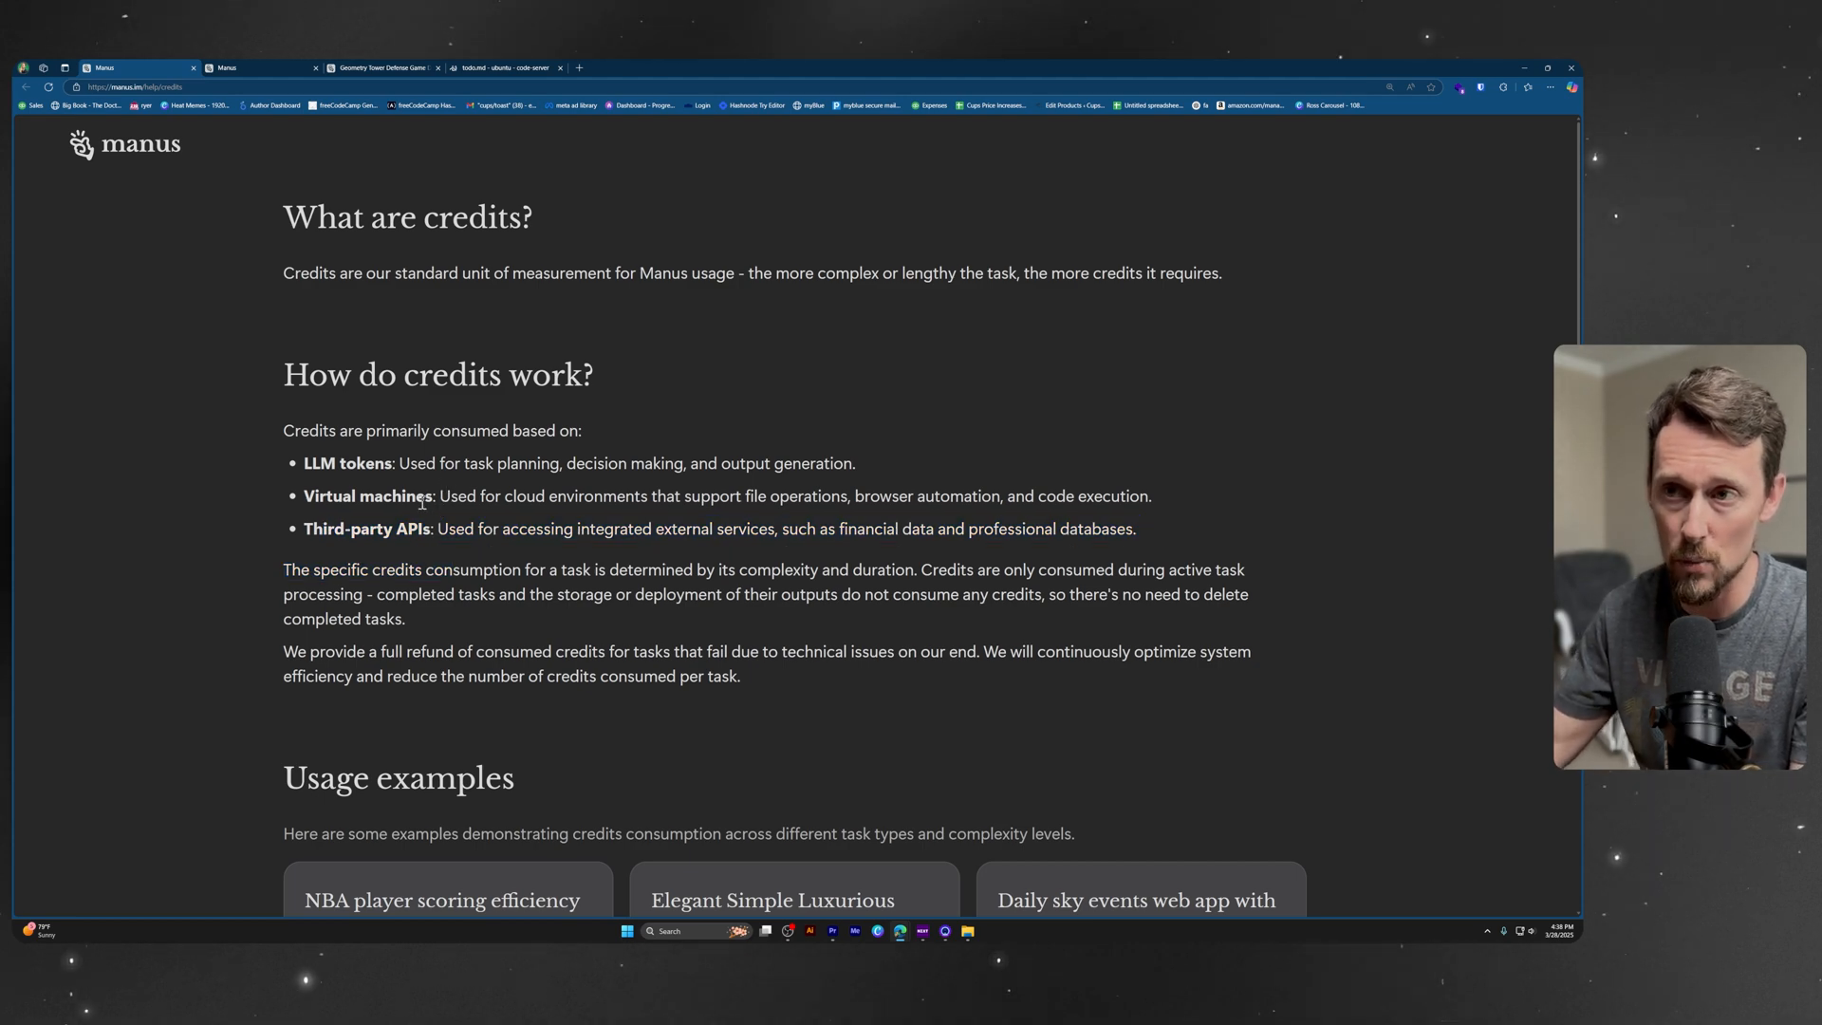
pyautogui.scroll(-3)
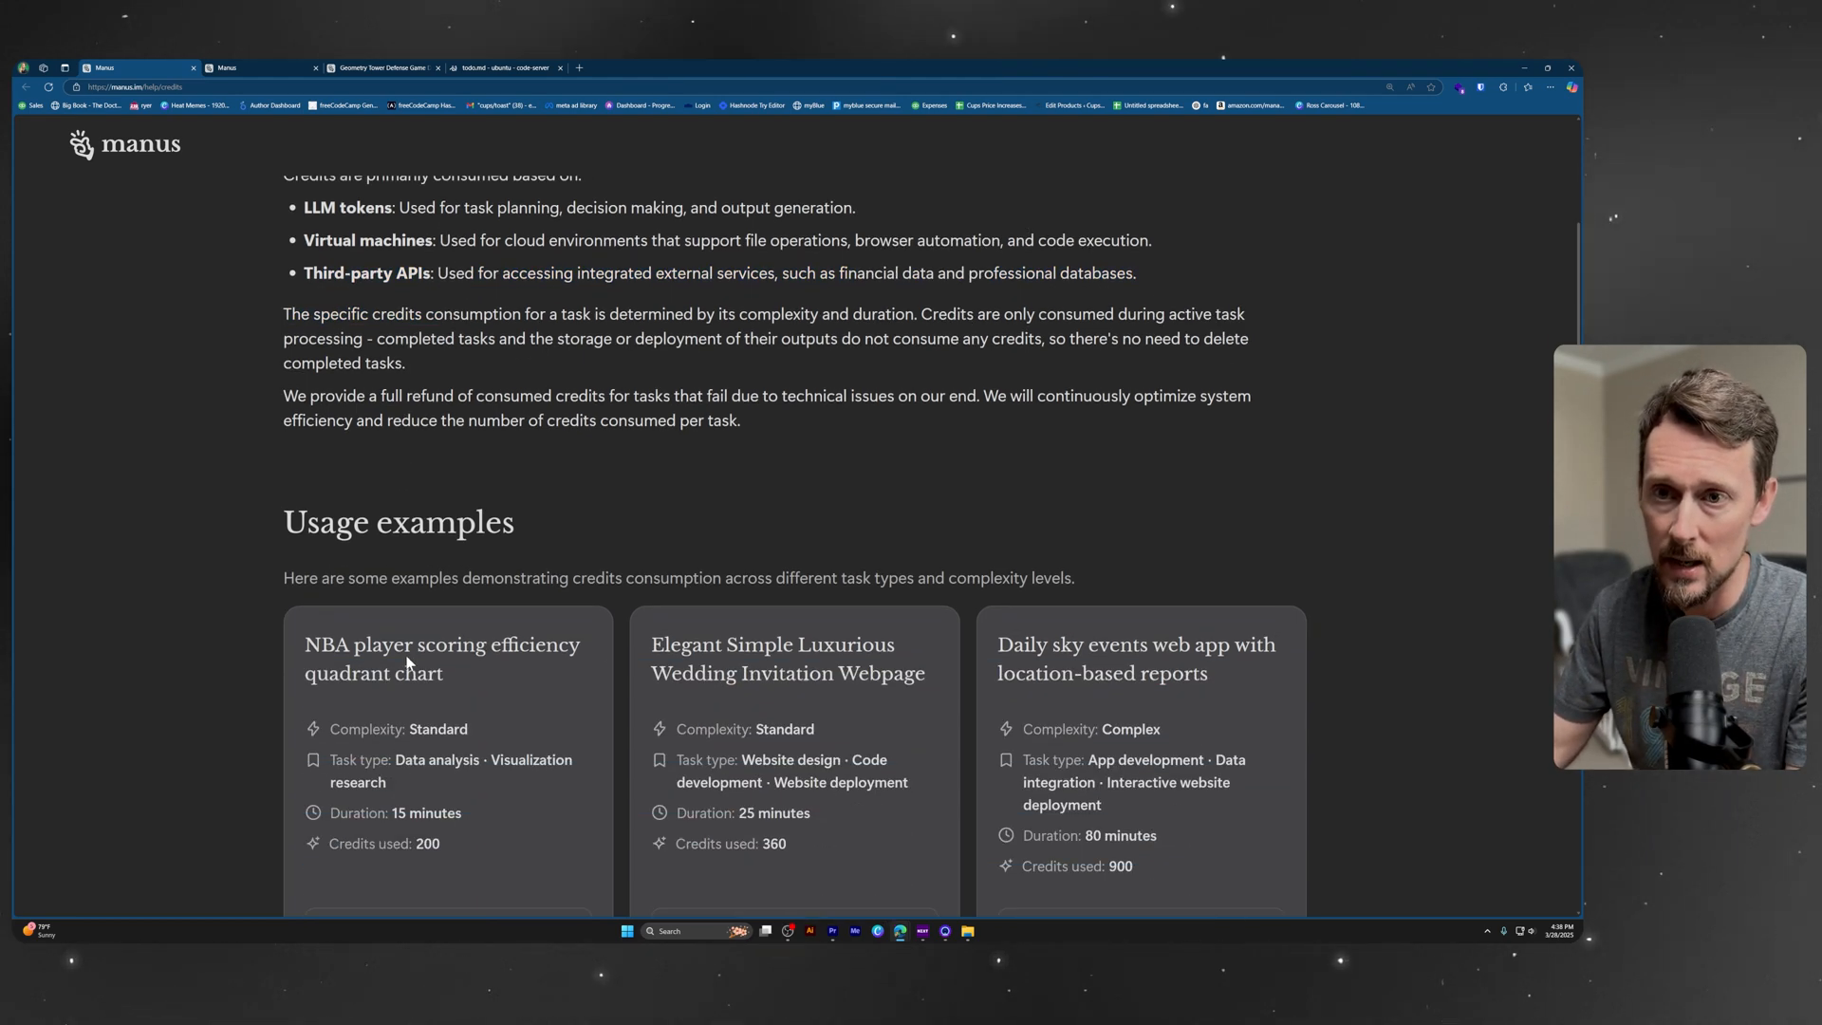
# - Review the credits usage examples, highlighting the wedding webpage's 25-minute duration and the sky events app's task types
pyautogui.scroll(-3)
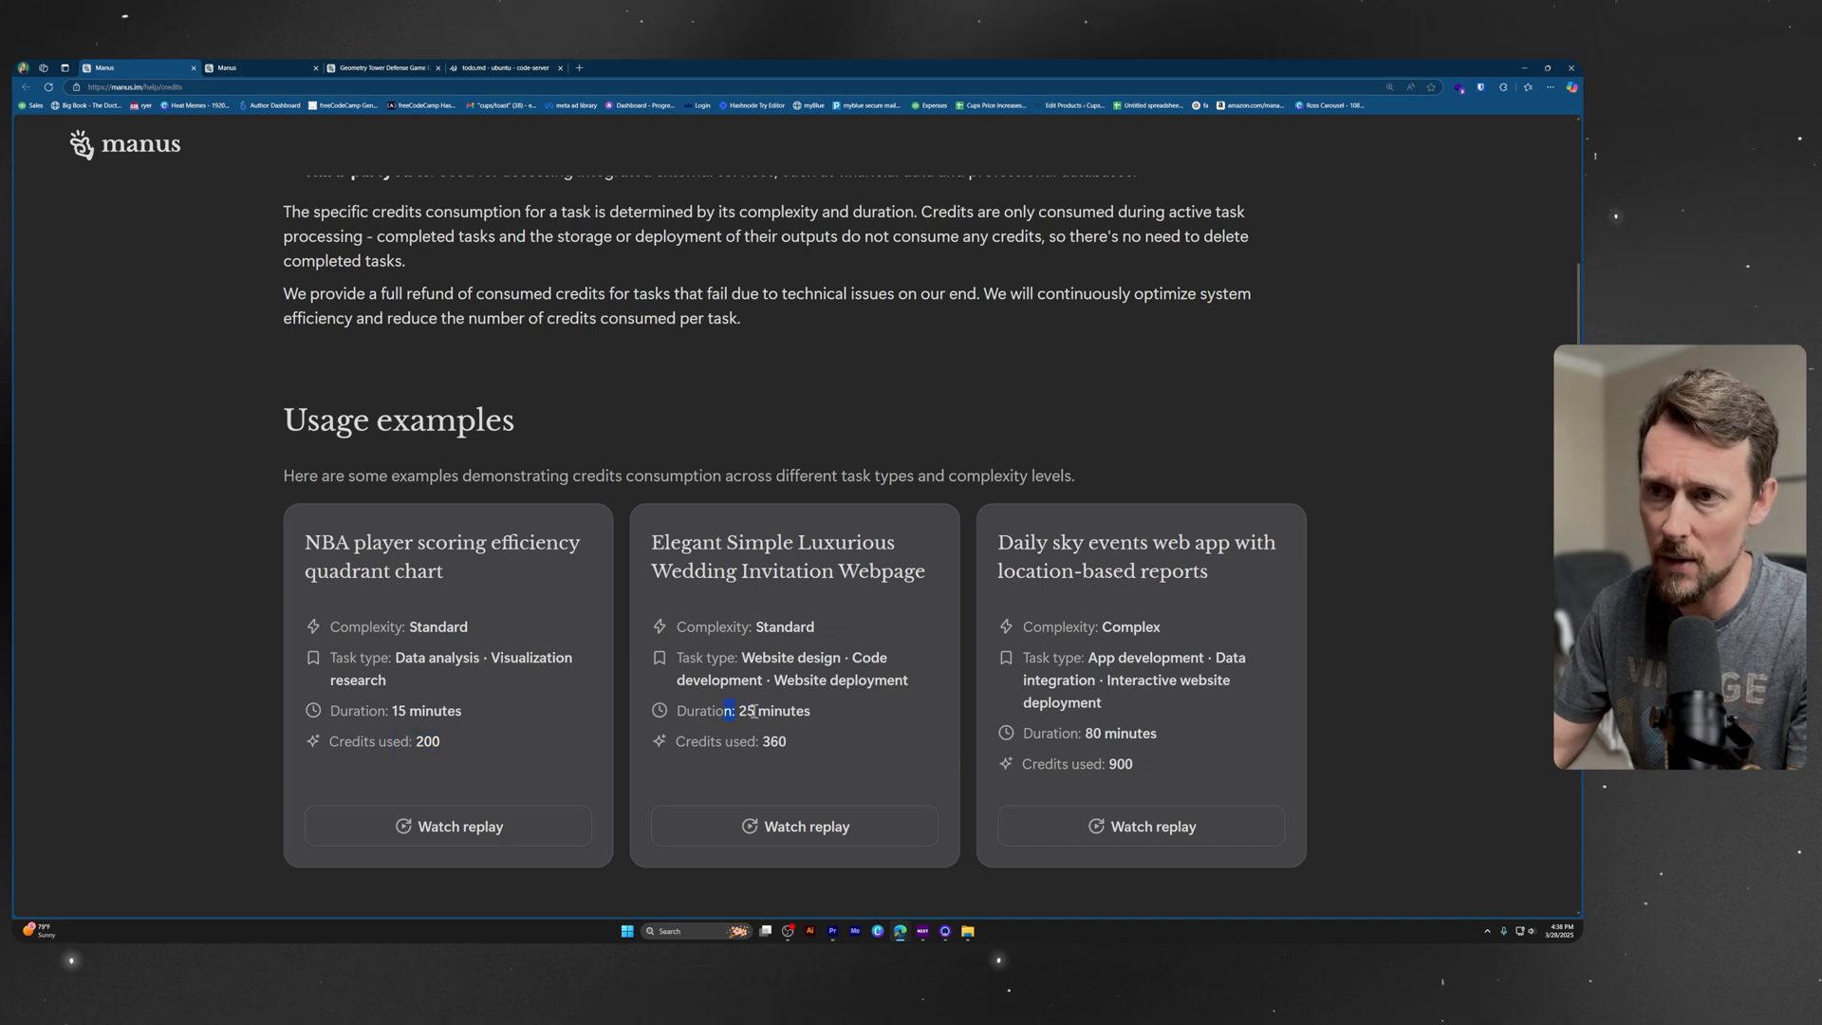
pyautogui.moveTo(753, 710); pyautogui.dragTo(786, 740)
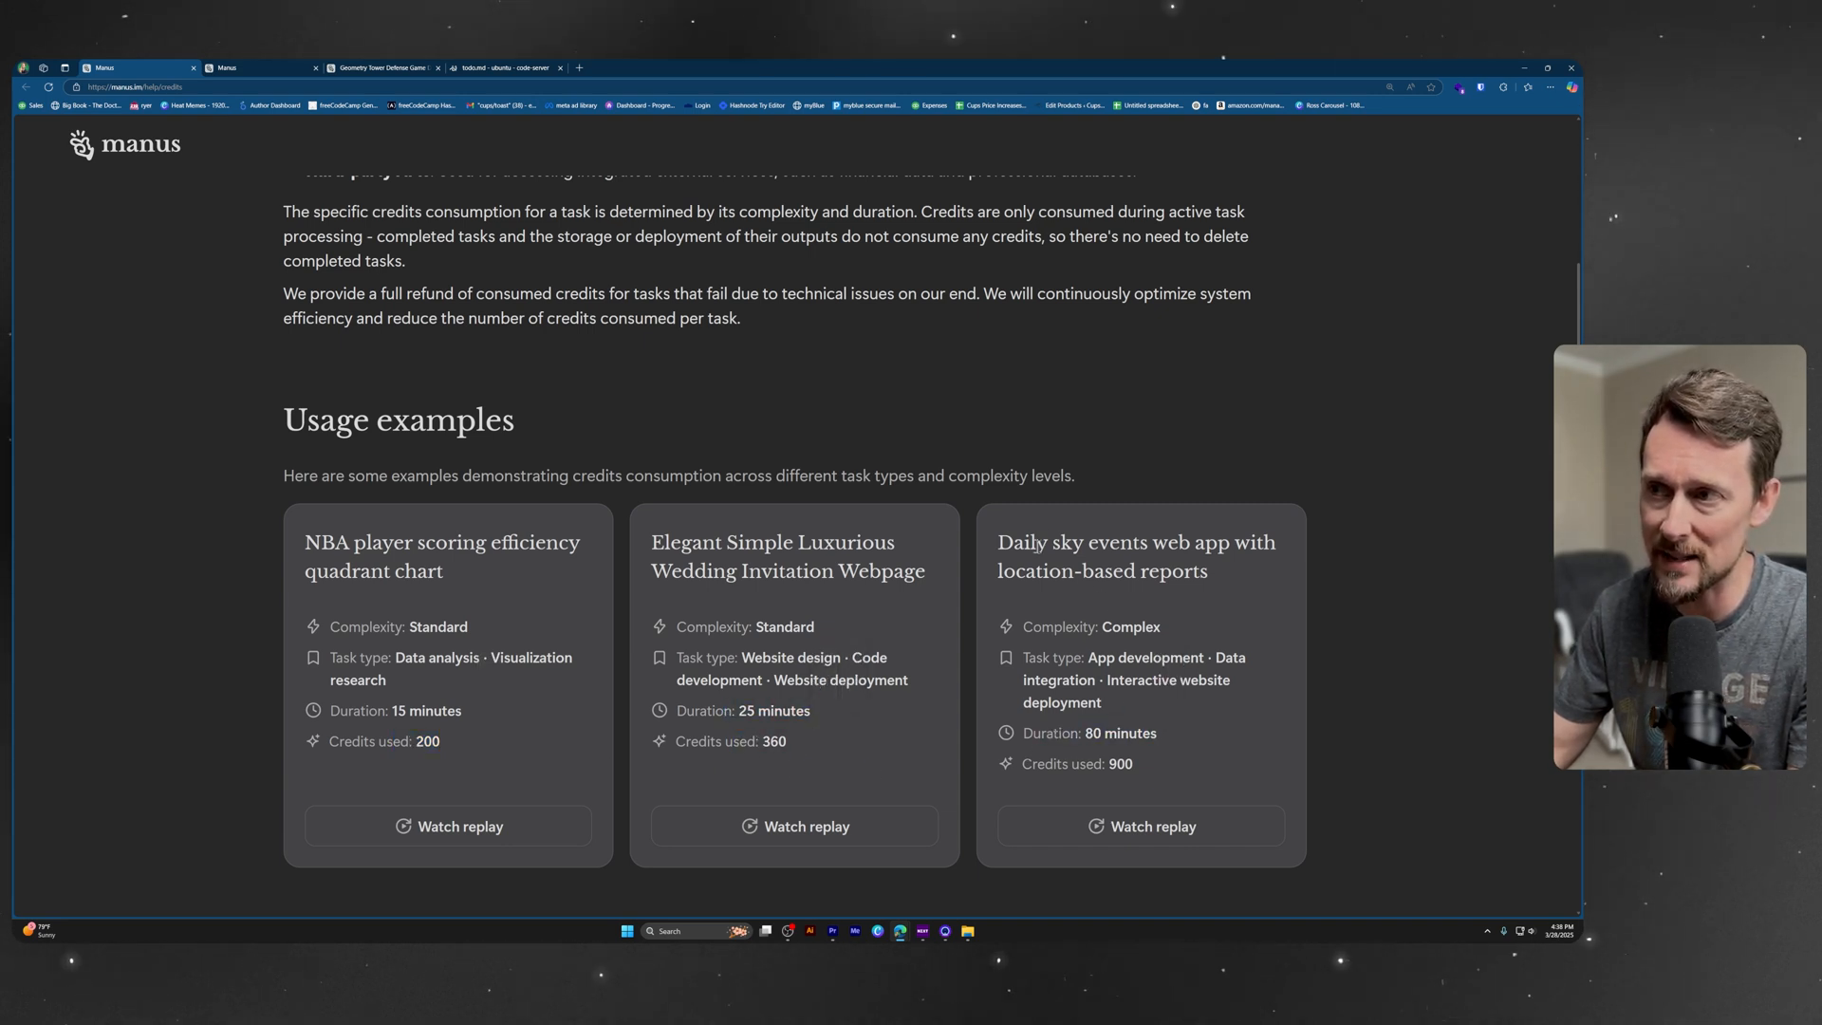
pyautogui.moveTo(996, 542); pyautogui.dragTo(1209, 571)
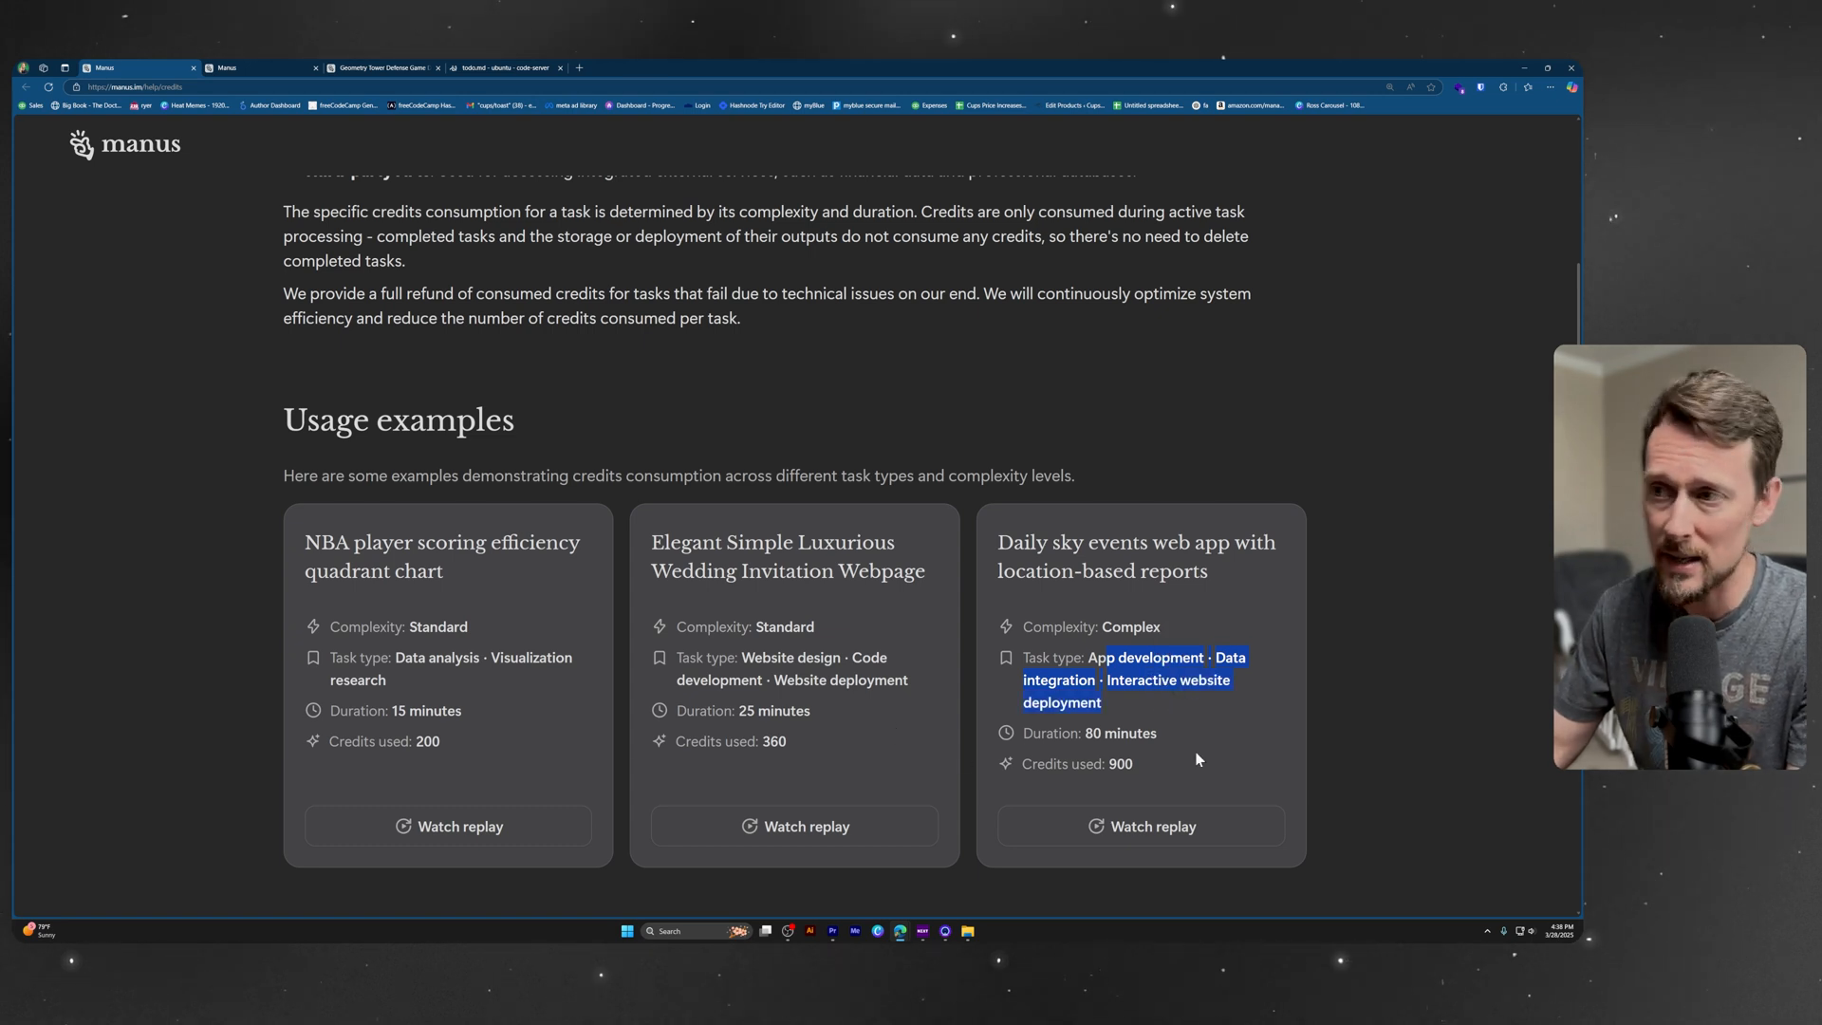
pyautogui.click(1119, 761)
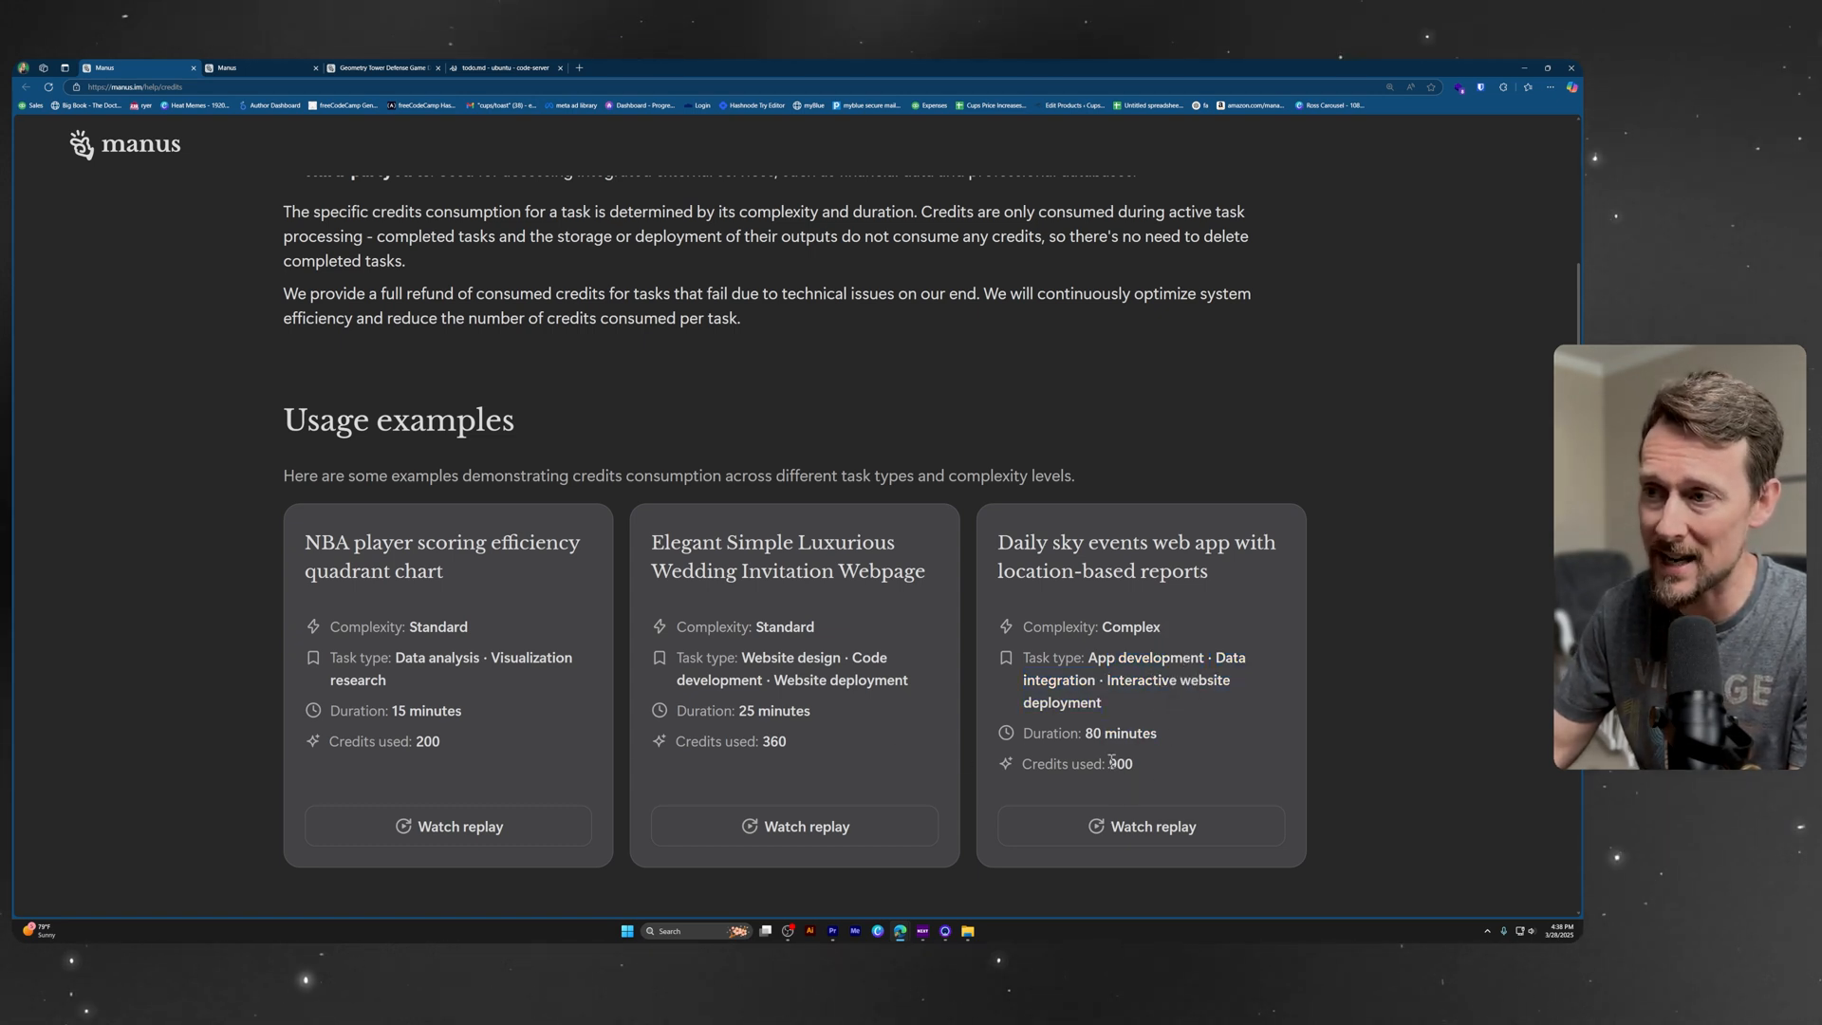
pyautogui.moveTo(1141, 825)
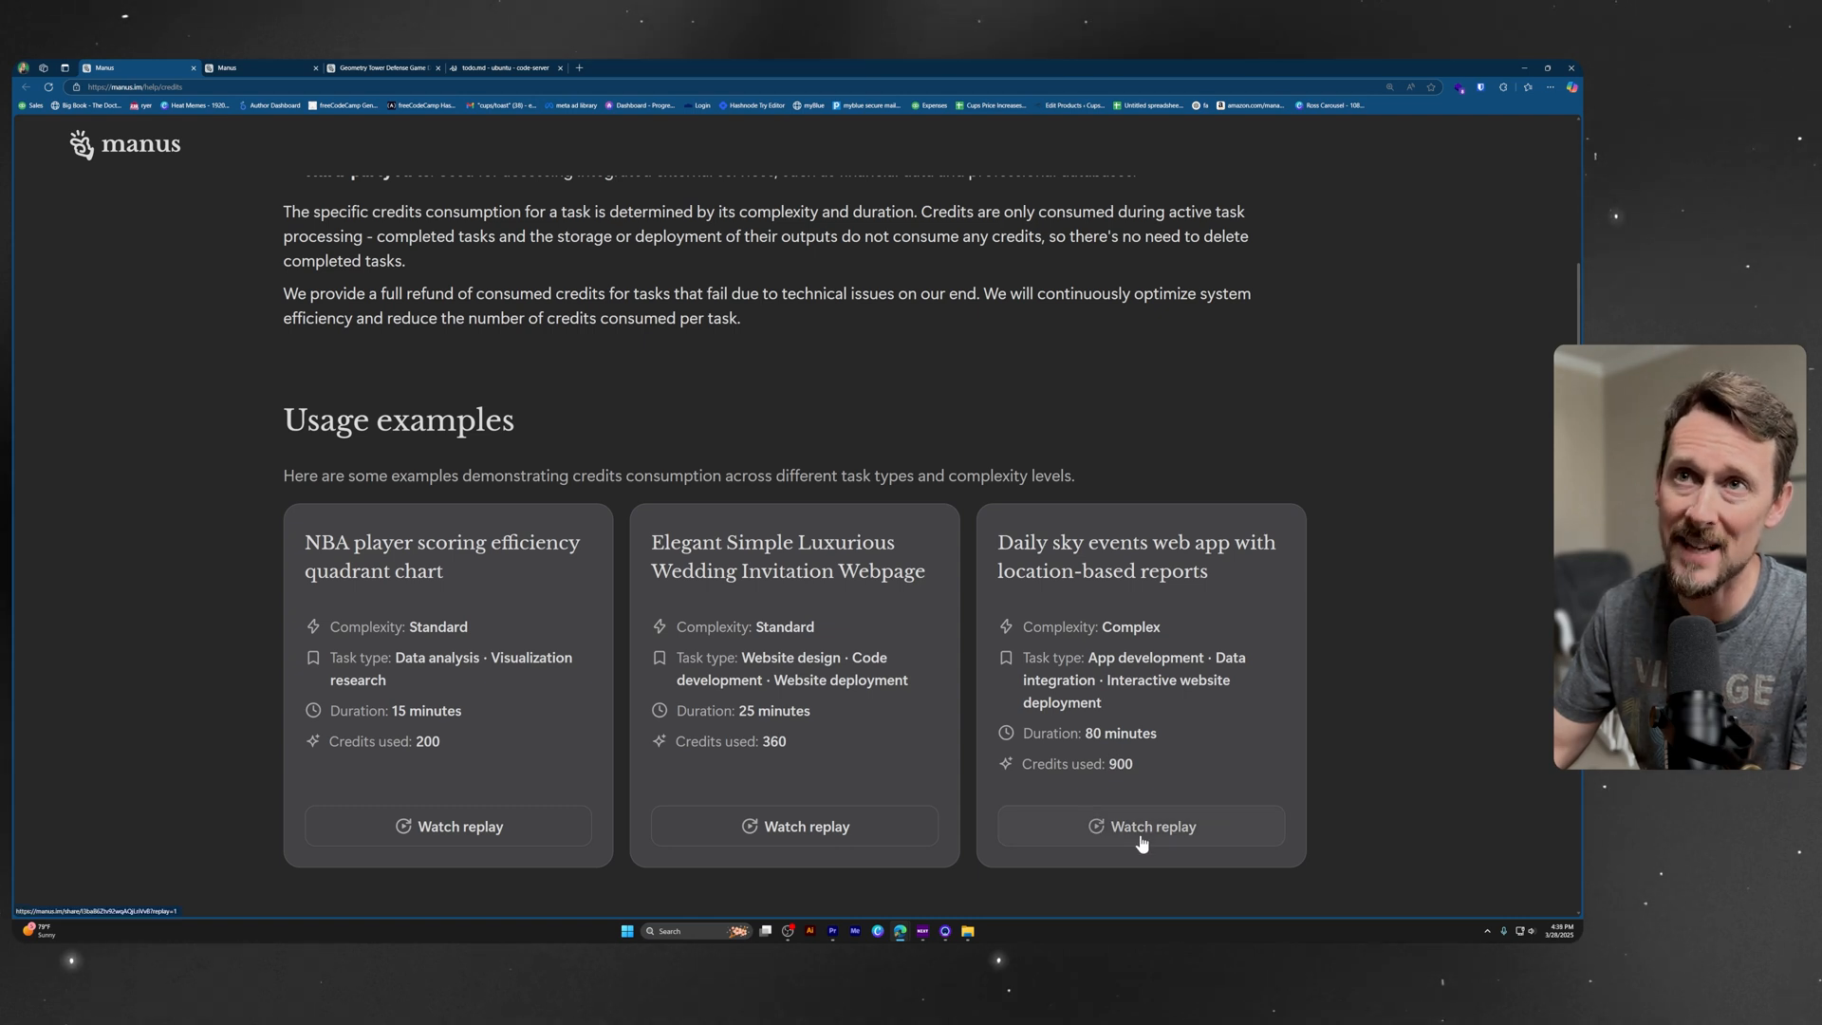
pyautogui.click(1150, 826)
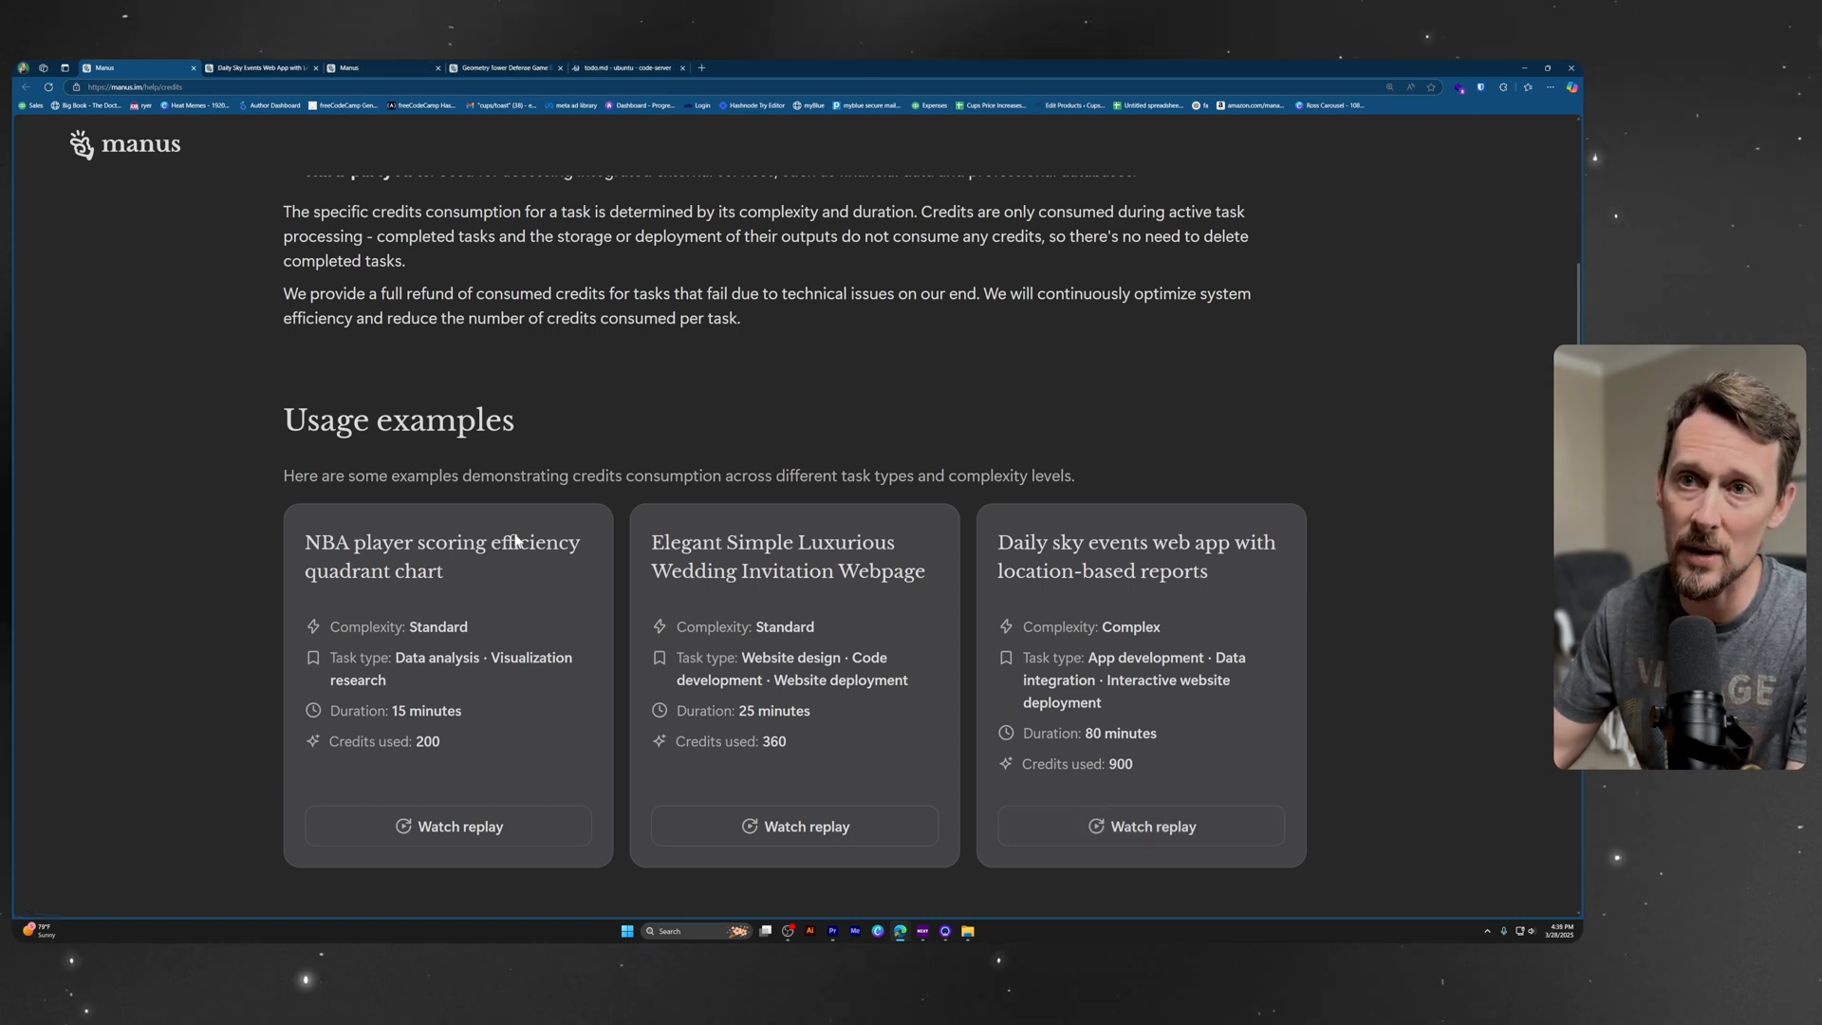
pyautogui.click(1150, 825)
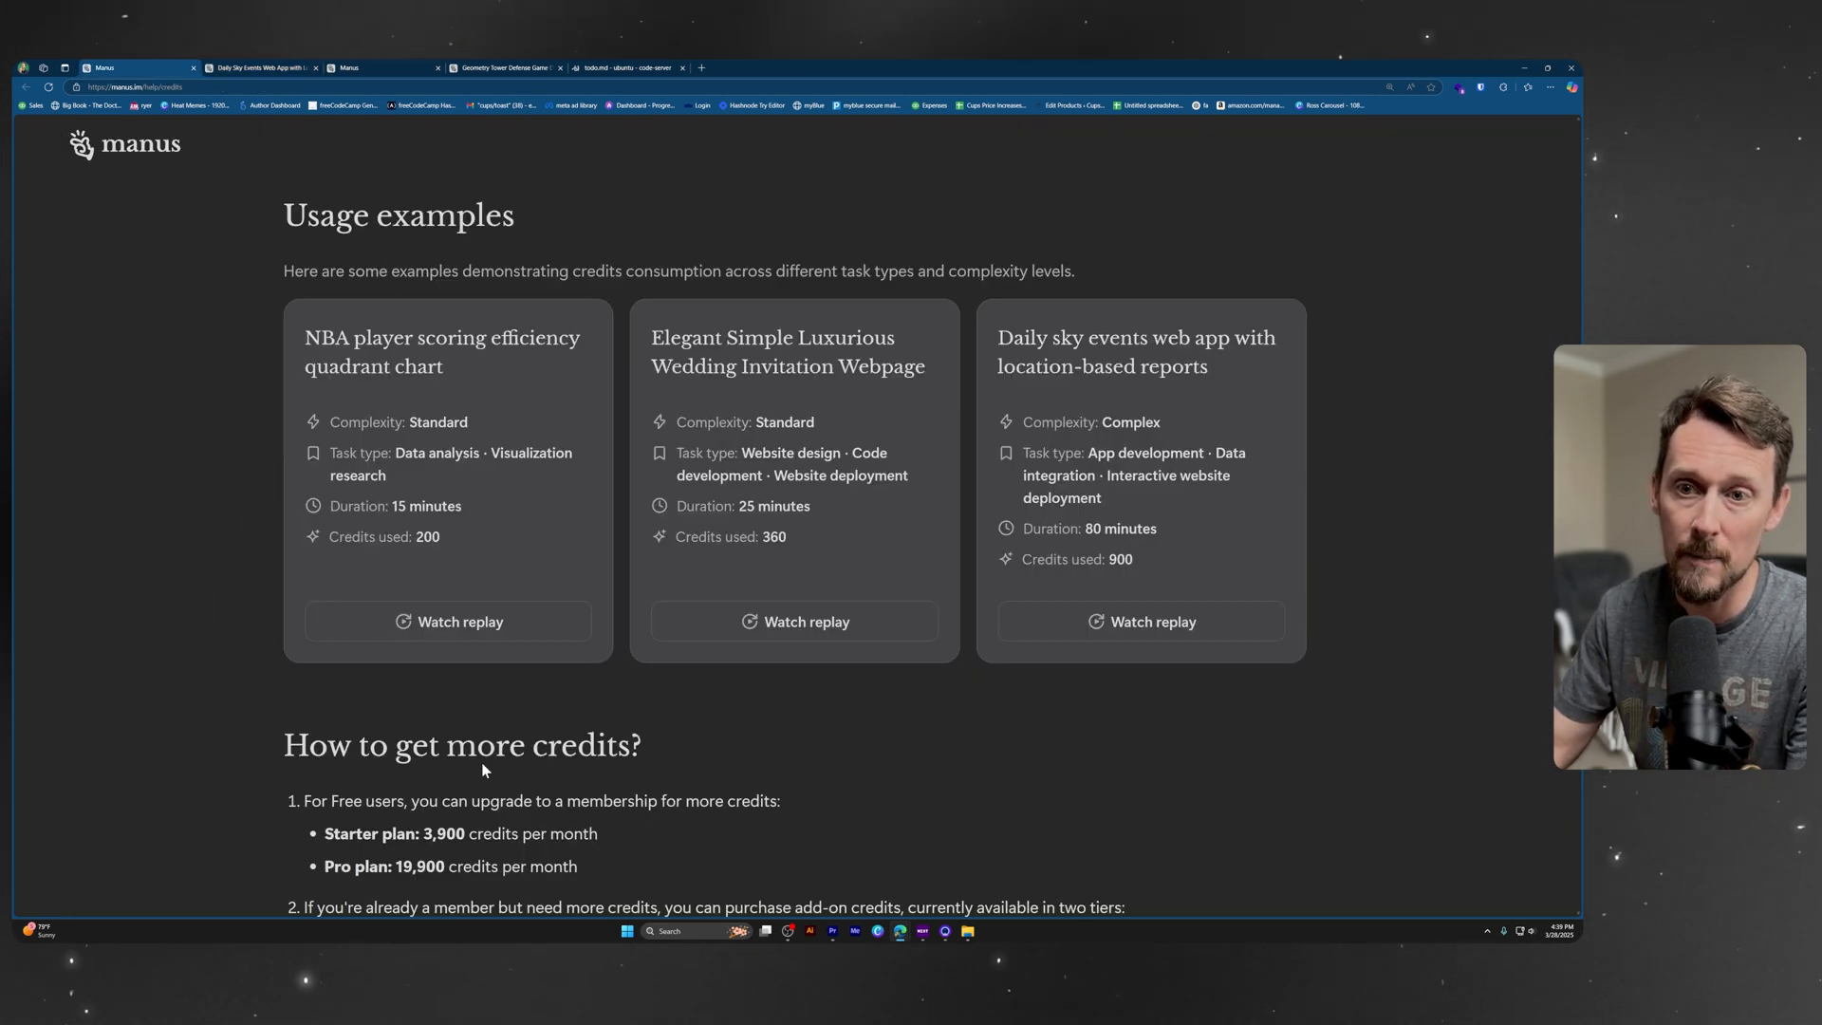
# - Read the Starter/Pro credit amounts, add-on packages and credit expiry rules, then return to How to get more credits
pyautogui.scroll(-3)
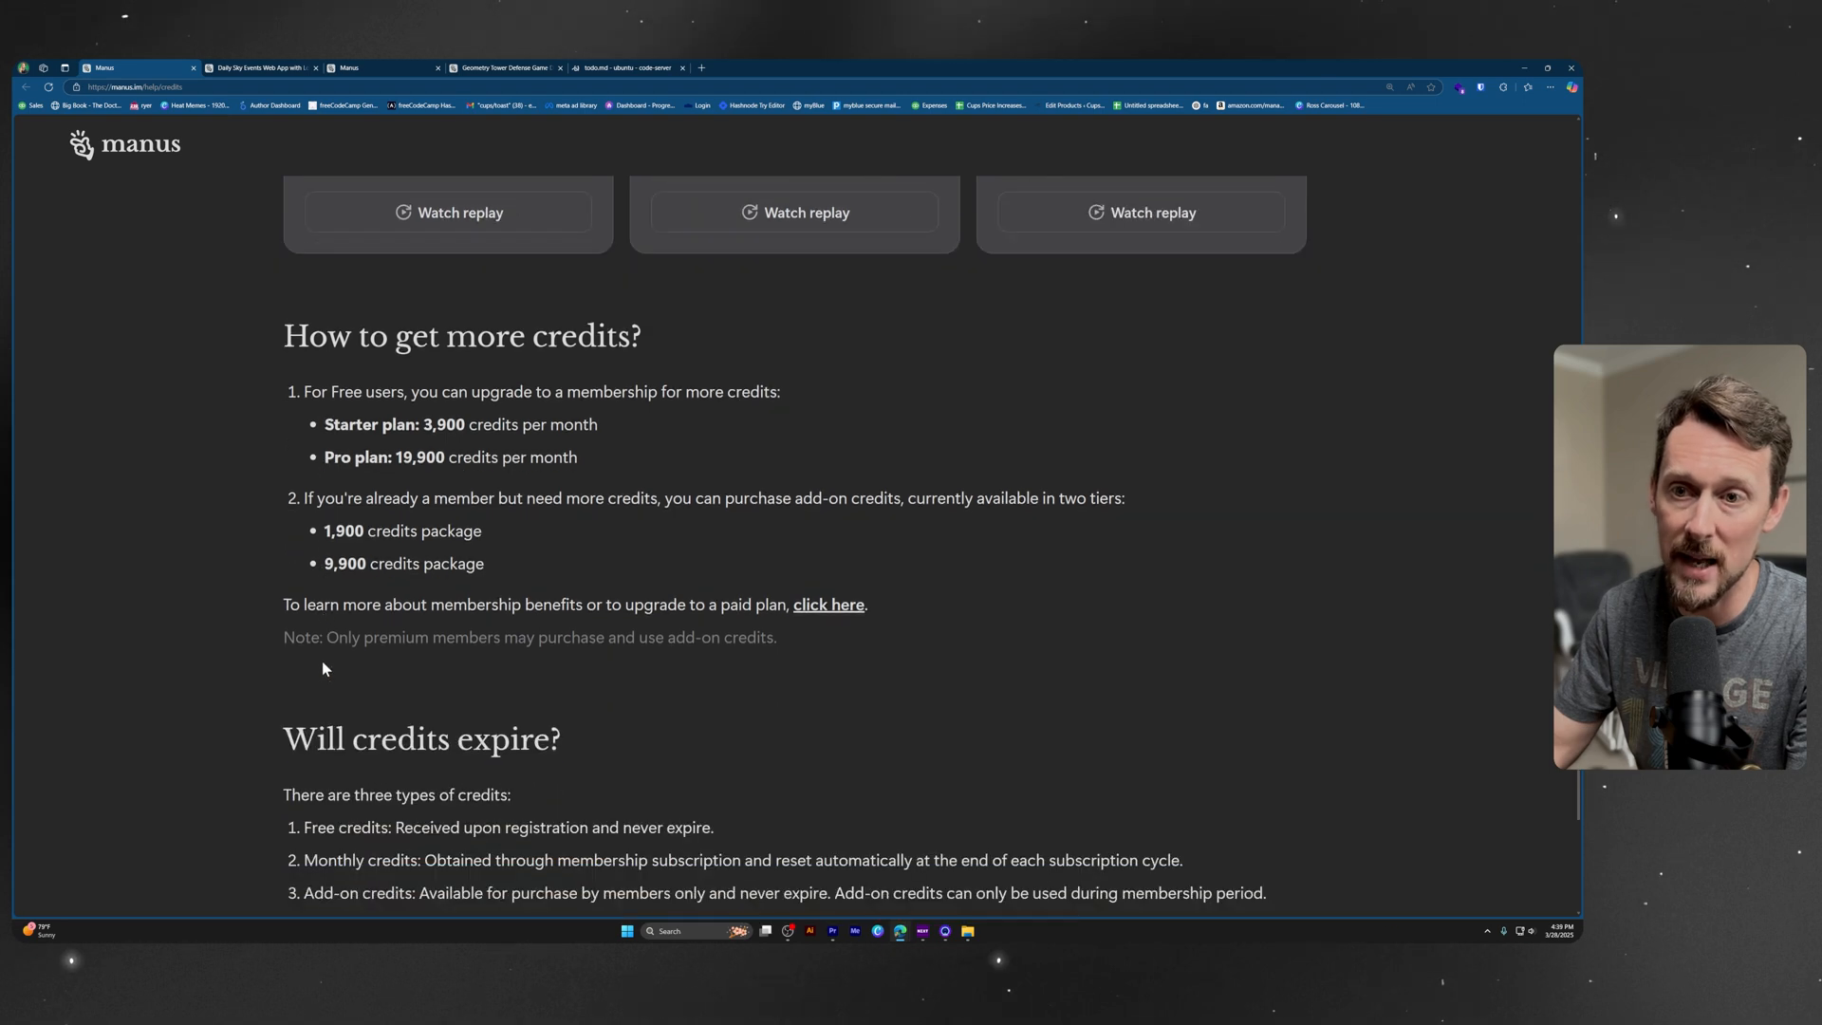
pyautogui.scroll(-3)
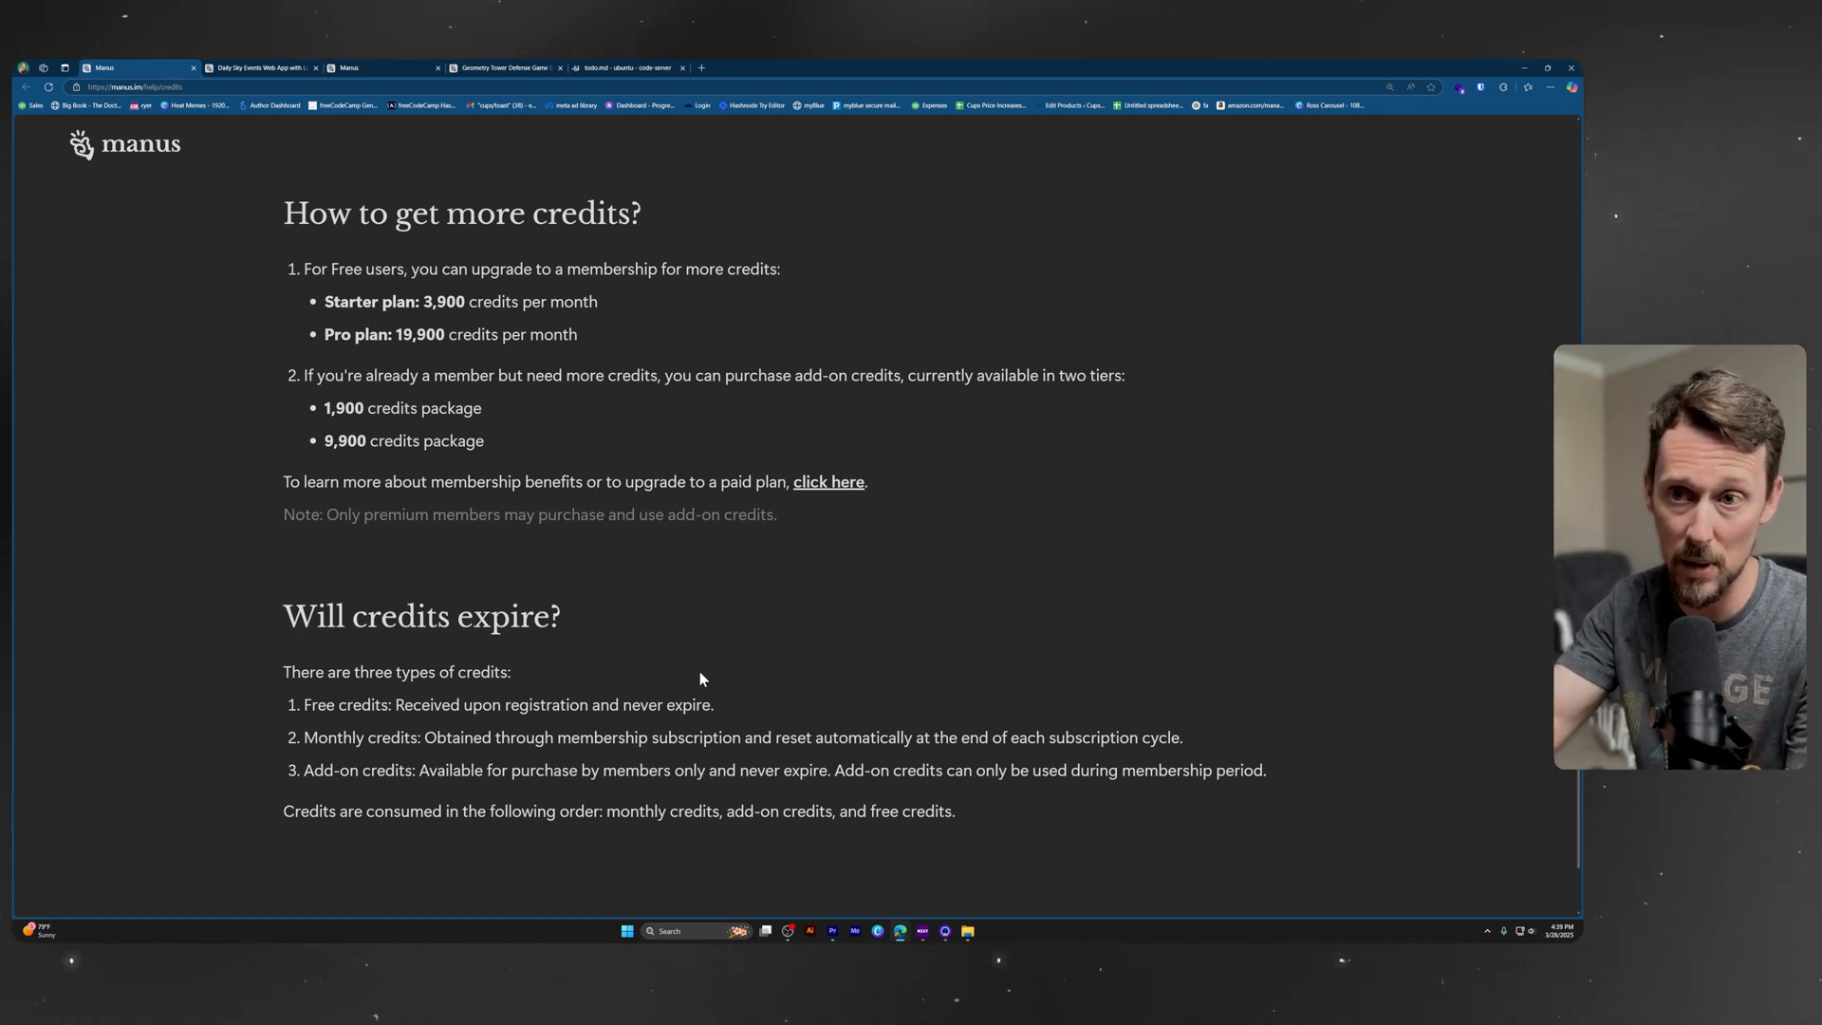
pyautogui.moveTo(363, 653)
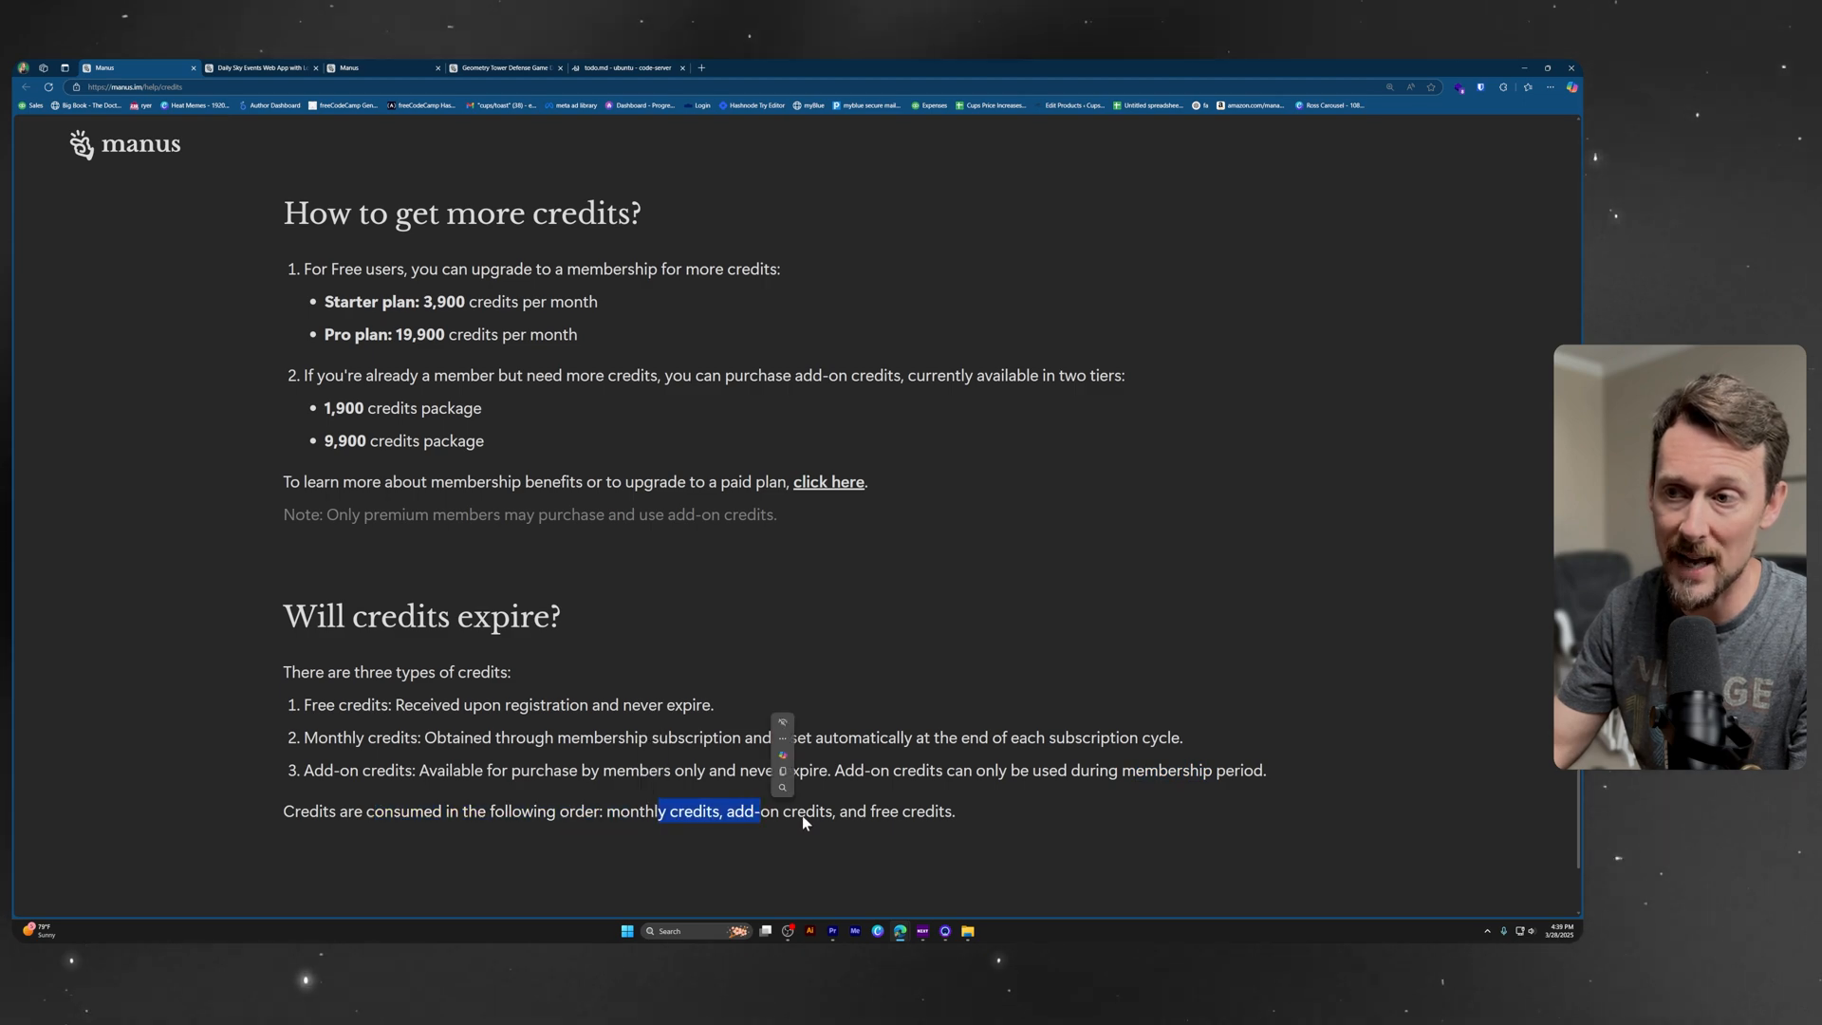
pyautogui.scroll(3)
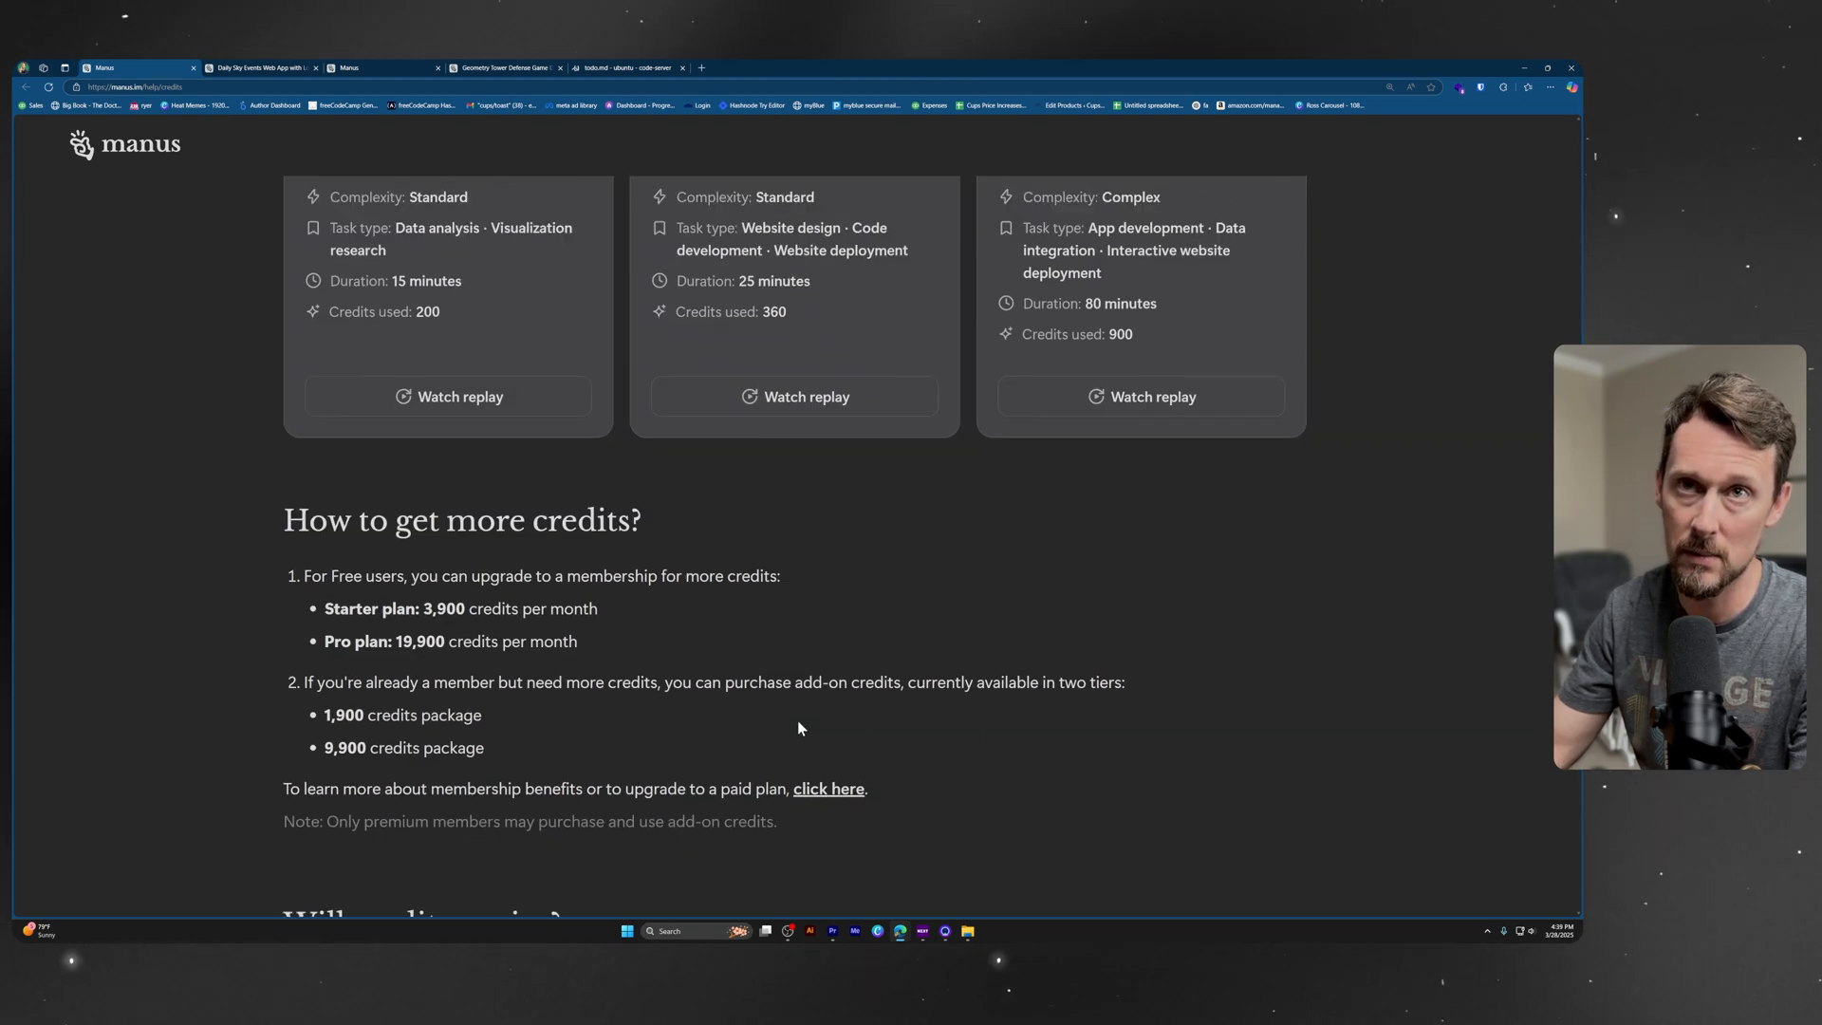
pyautogui.scroll(3)
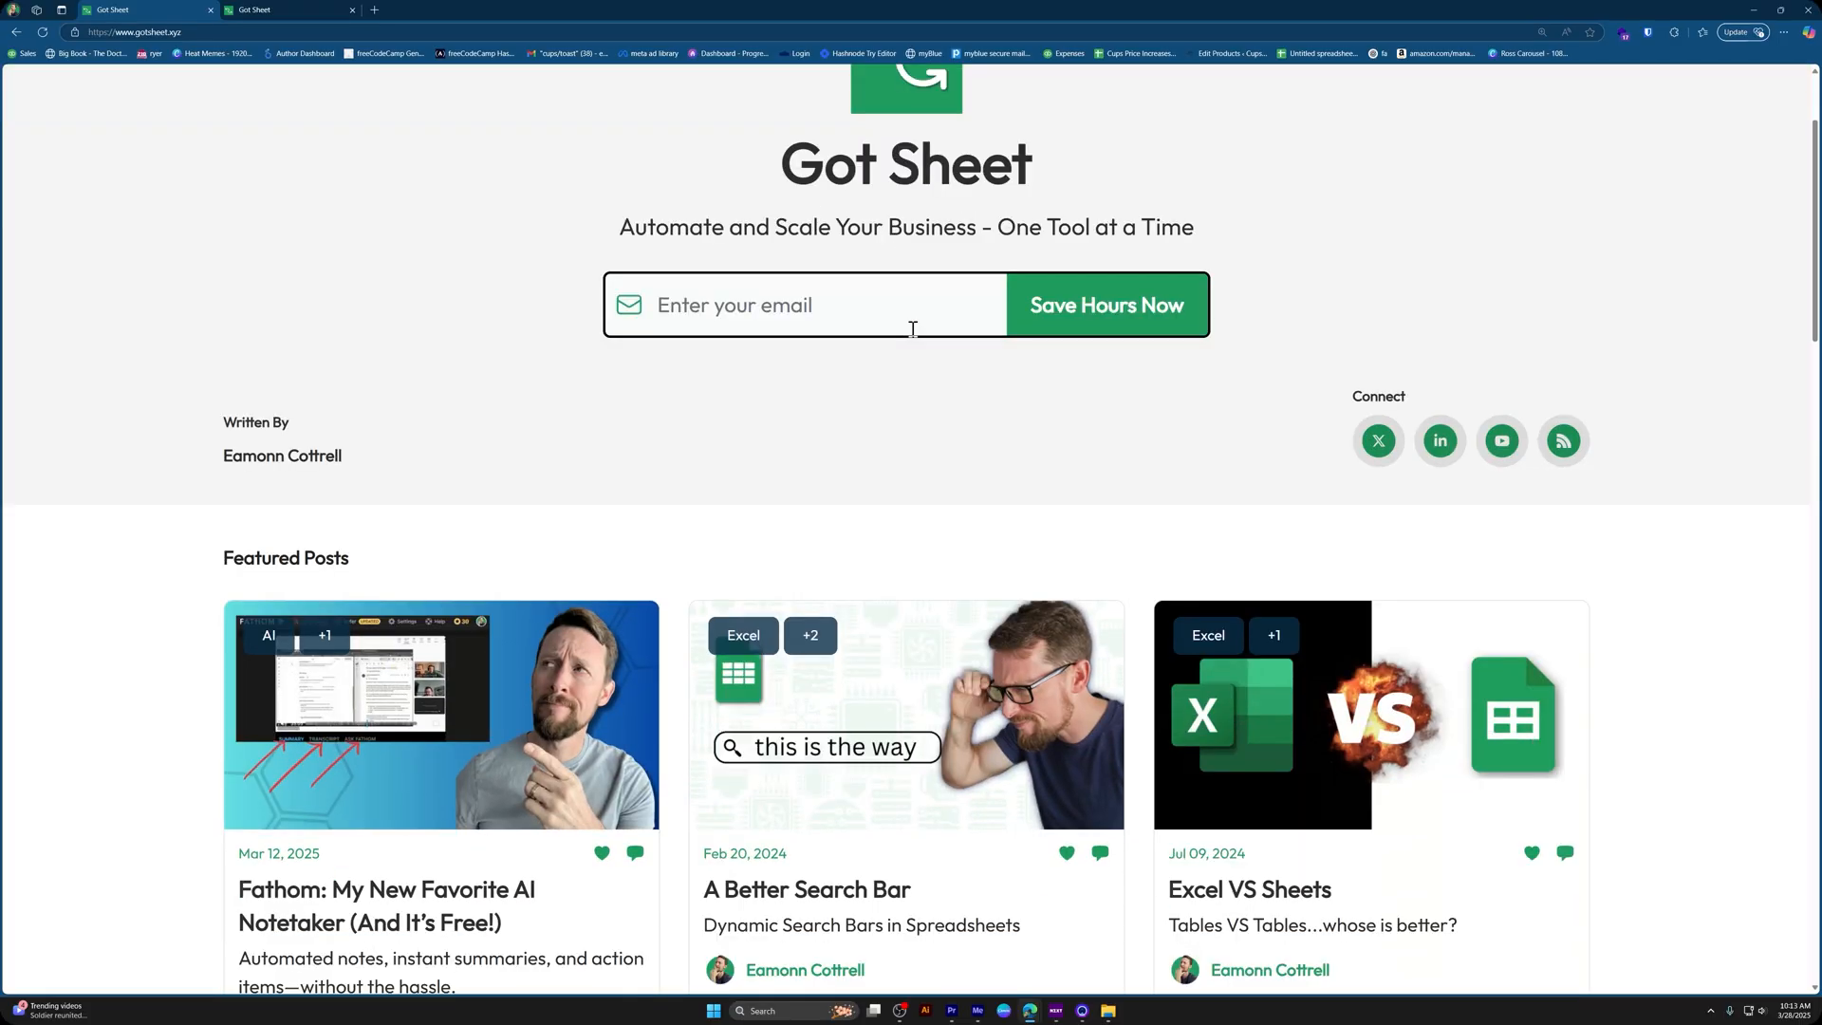
pyautogui.scroll(-3)
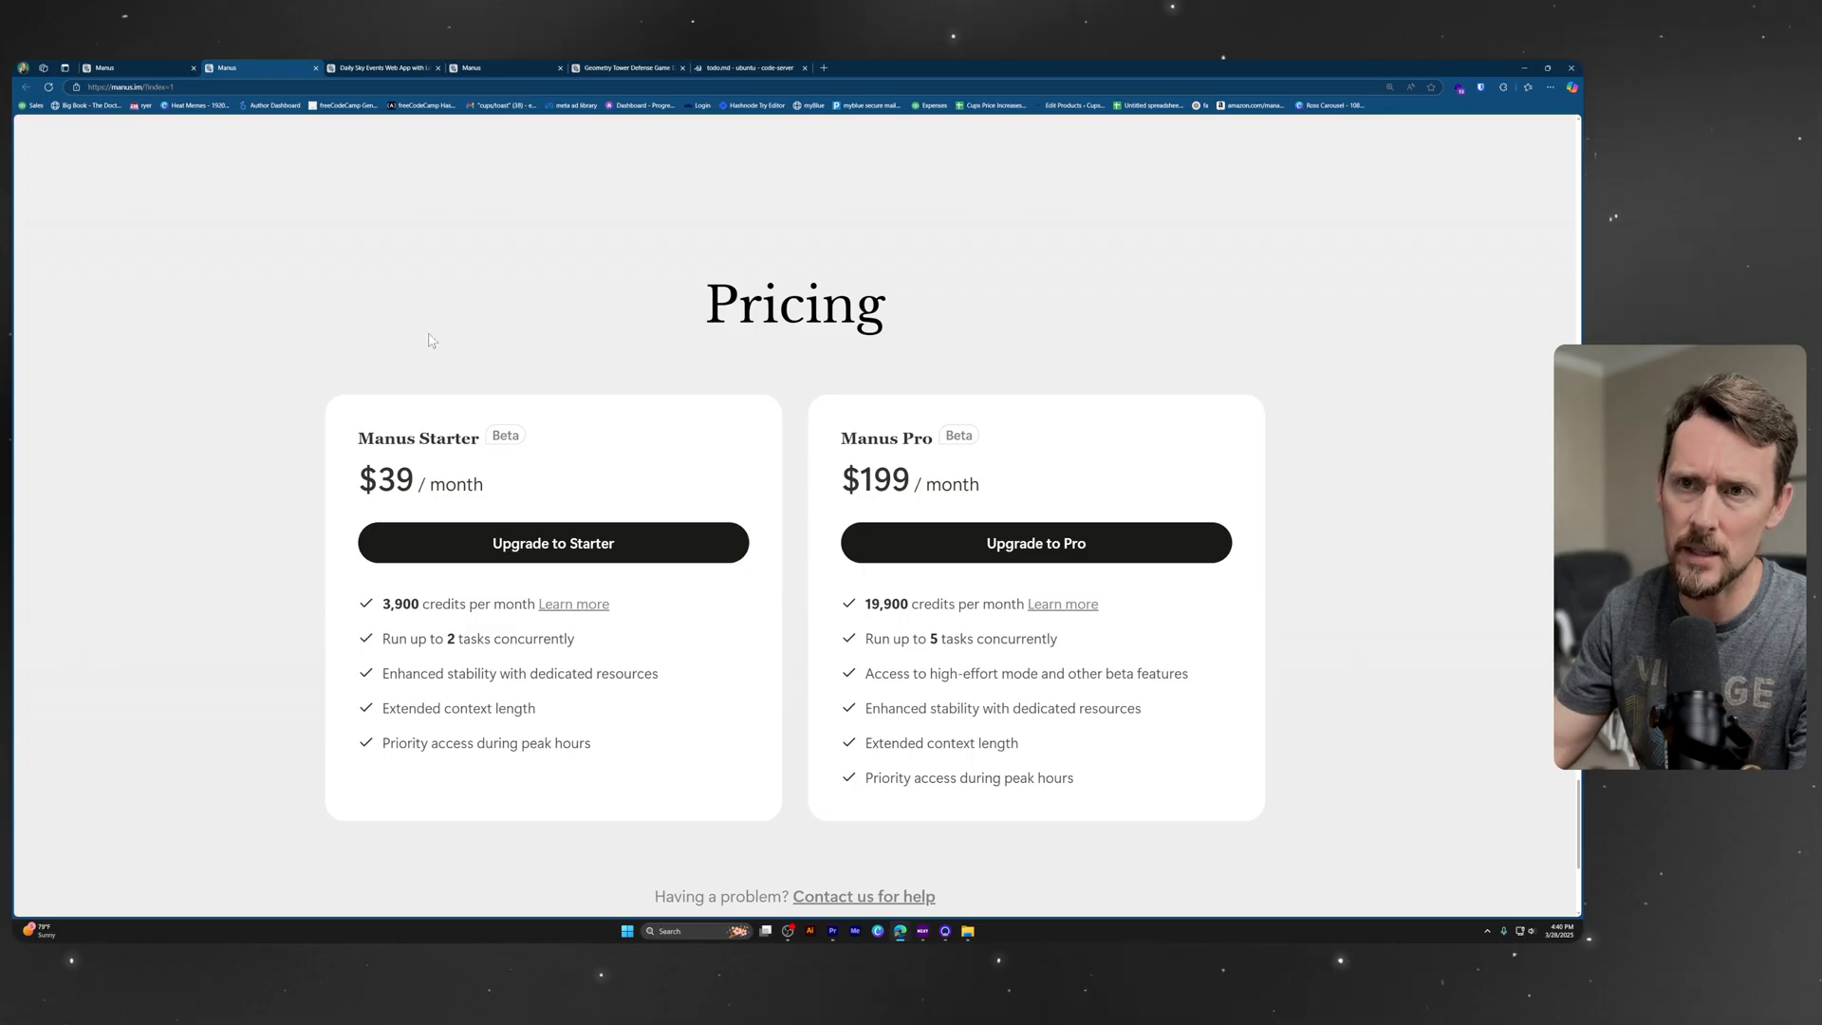
# - Highlight the Starter plan's dedicated-resources feature and glance at the pricing page footer
pyautogui.moveTo(360, 436); pyautogui.dragTo(486, 493)
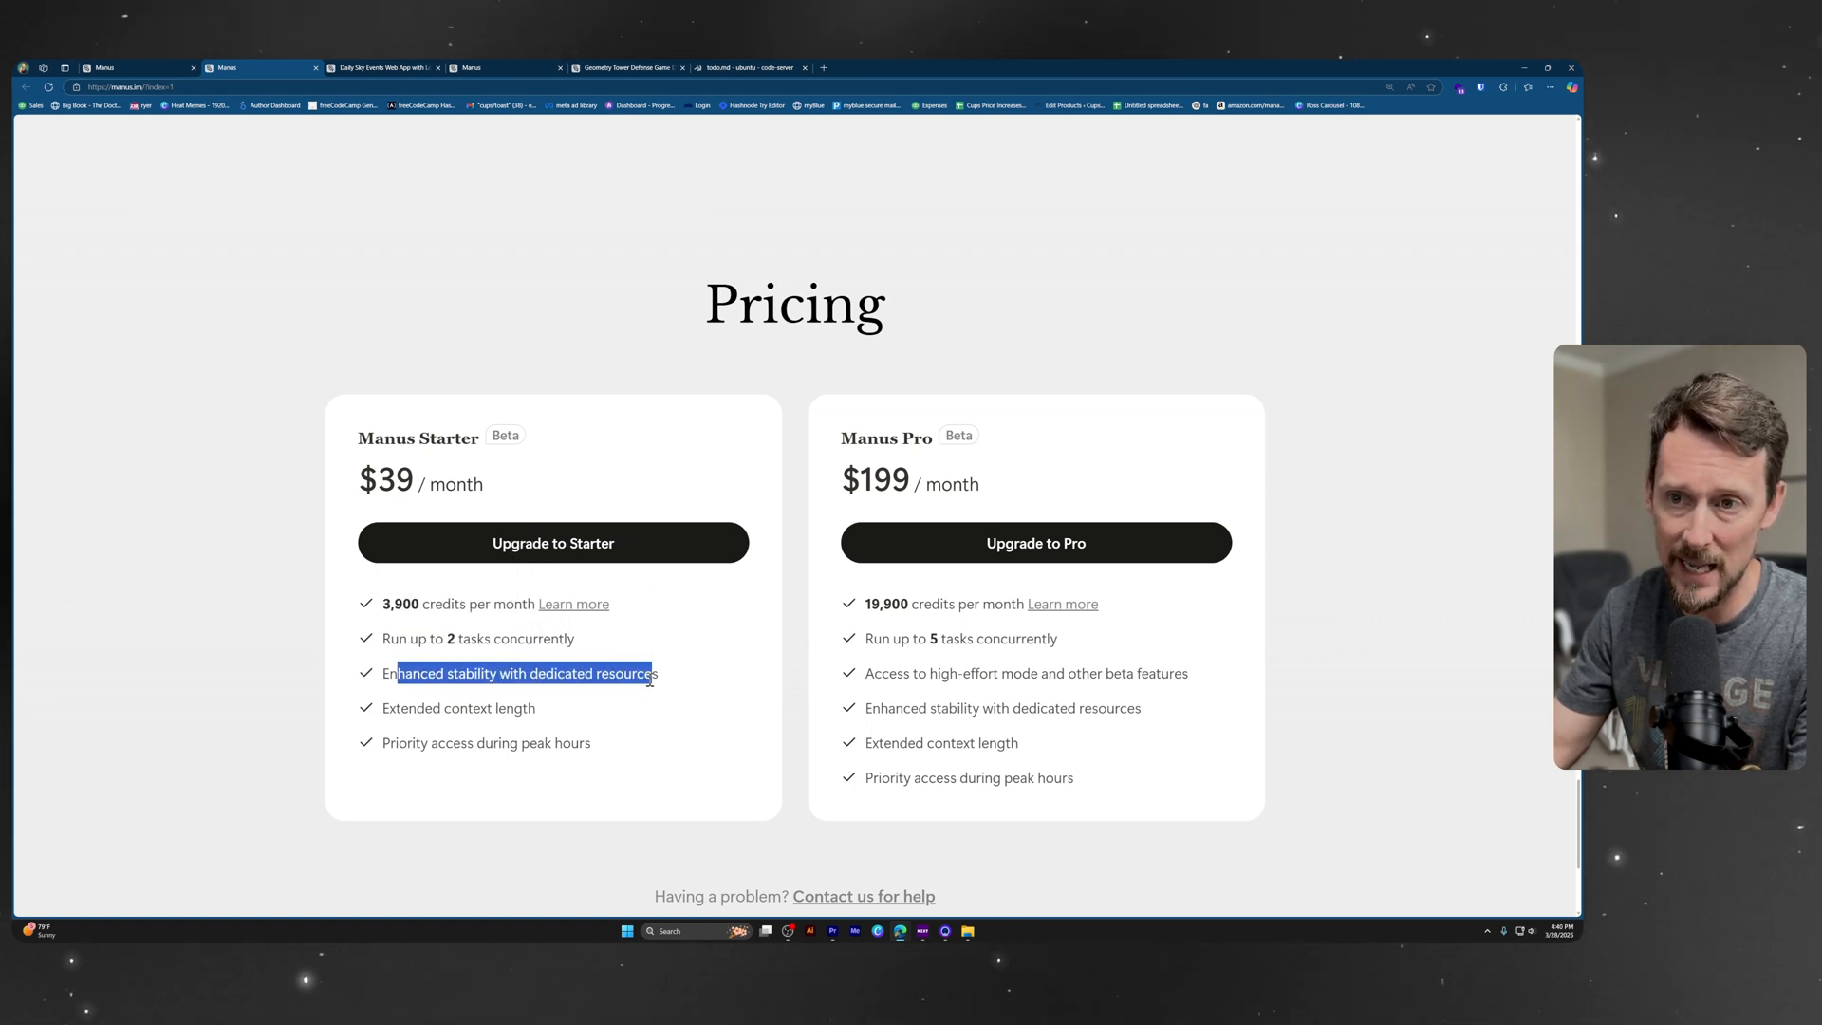
pyautogui.click(468, 707)
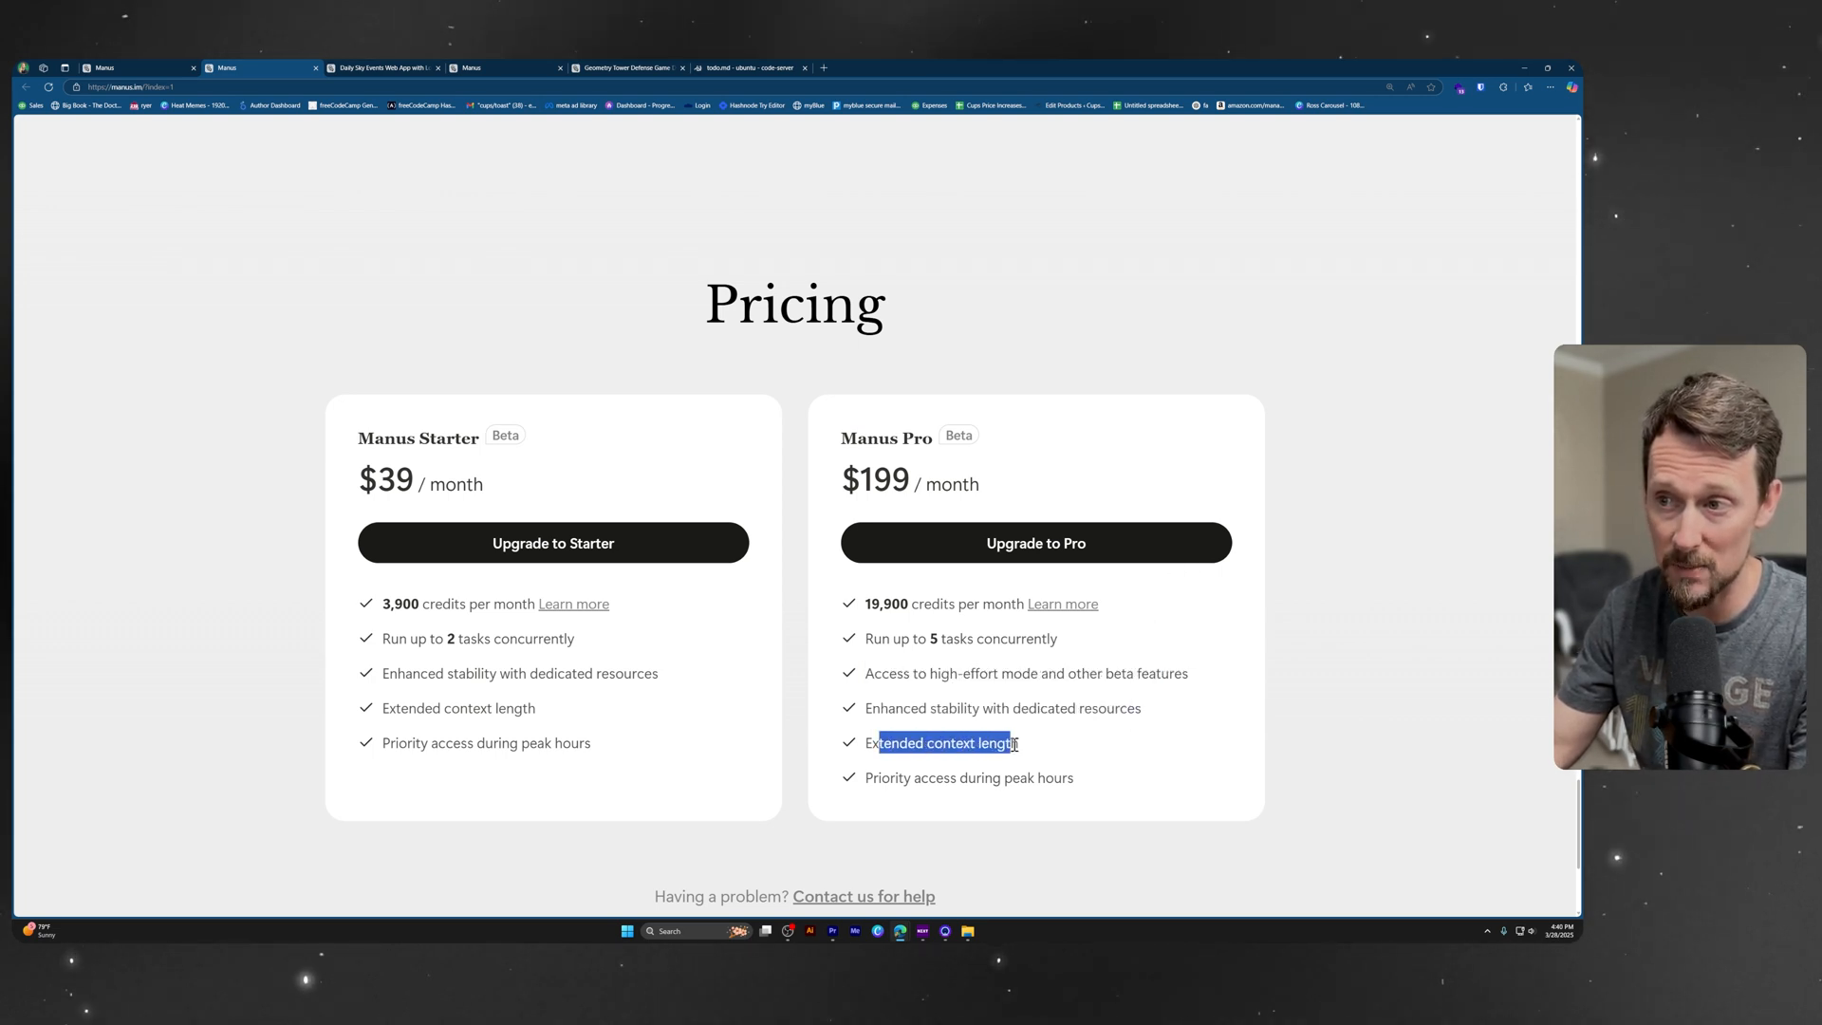
pyautogui.scroll(-3)
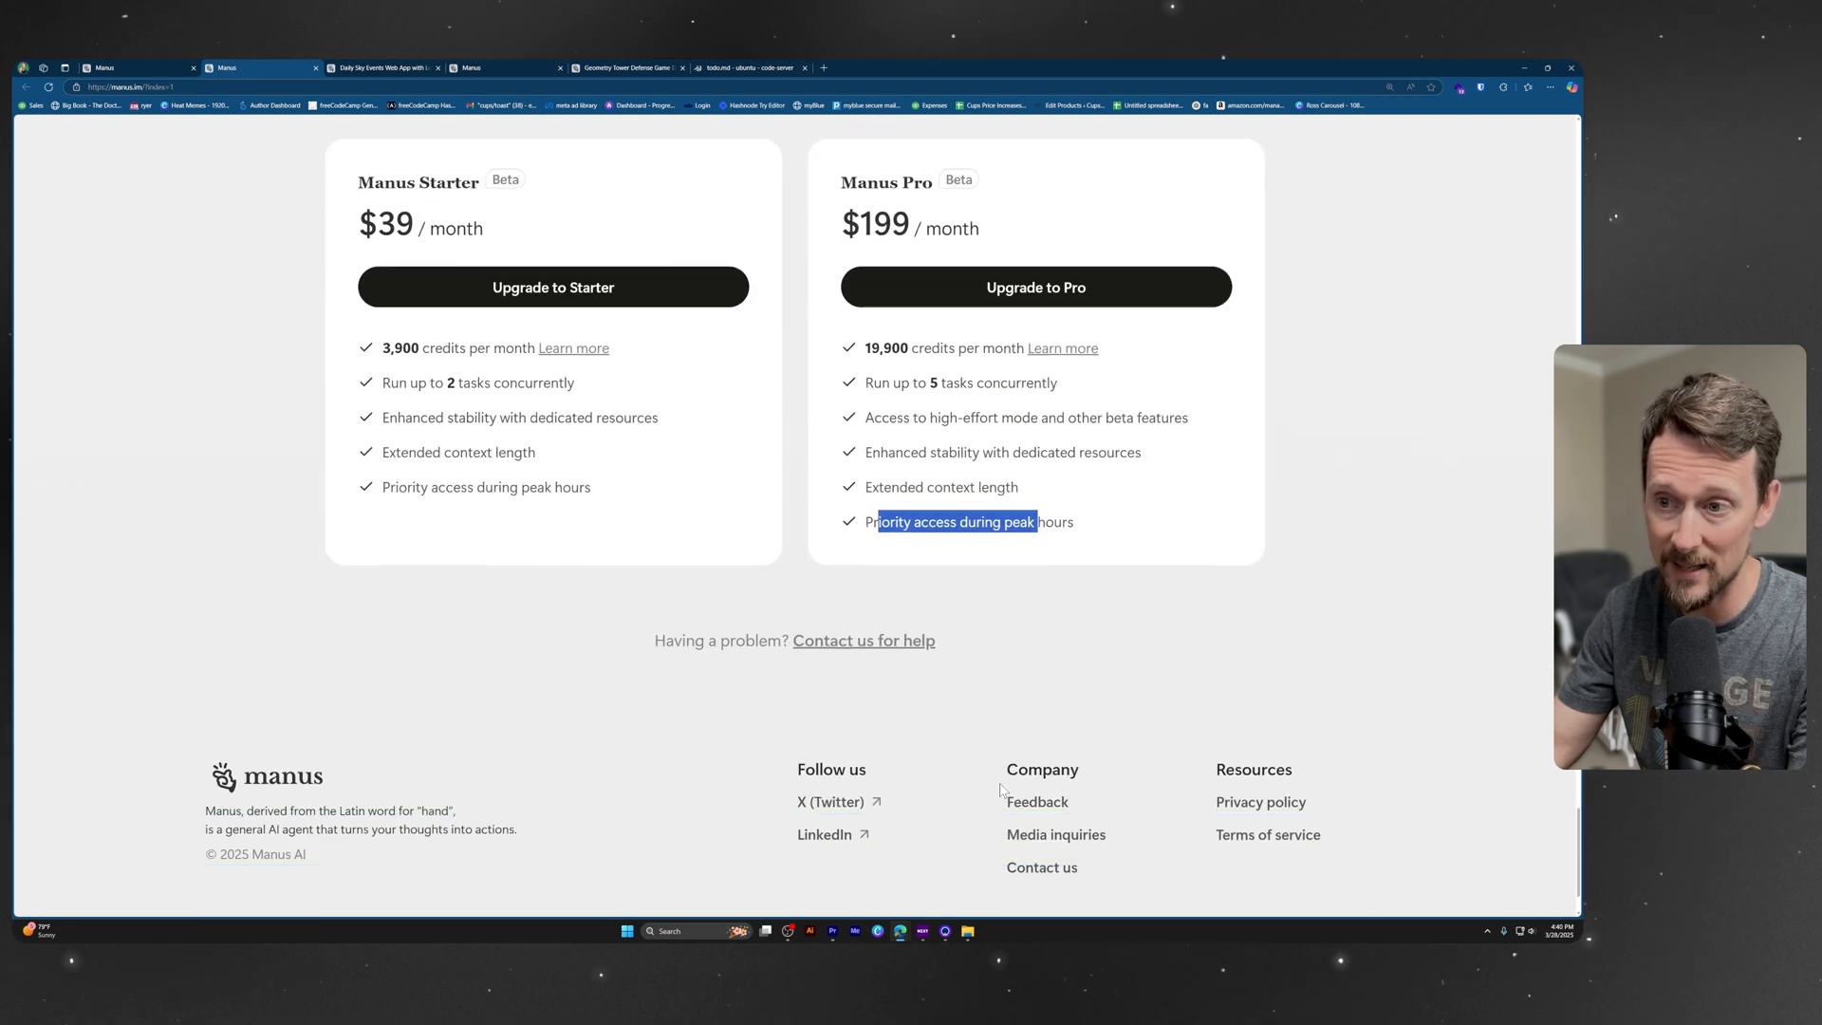
pyautogui.scroll(3)
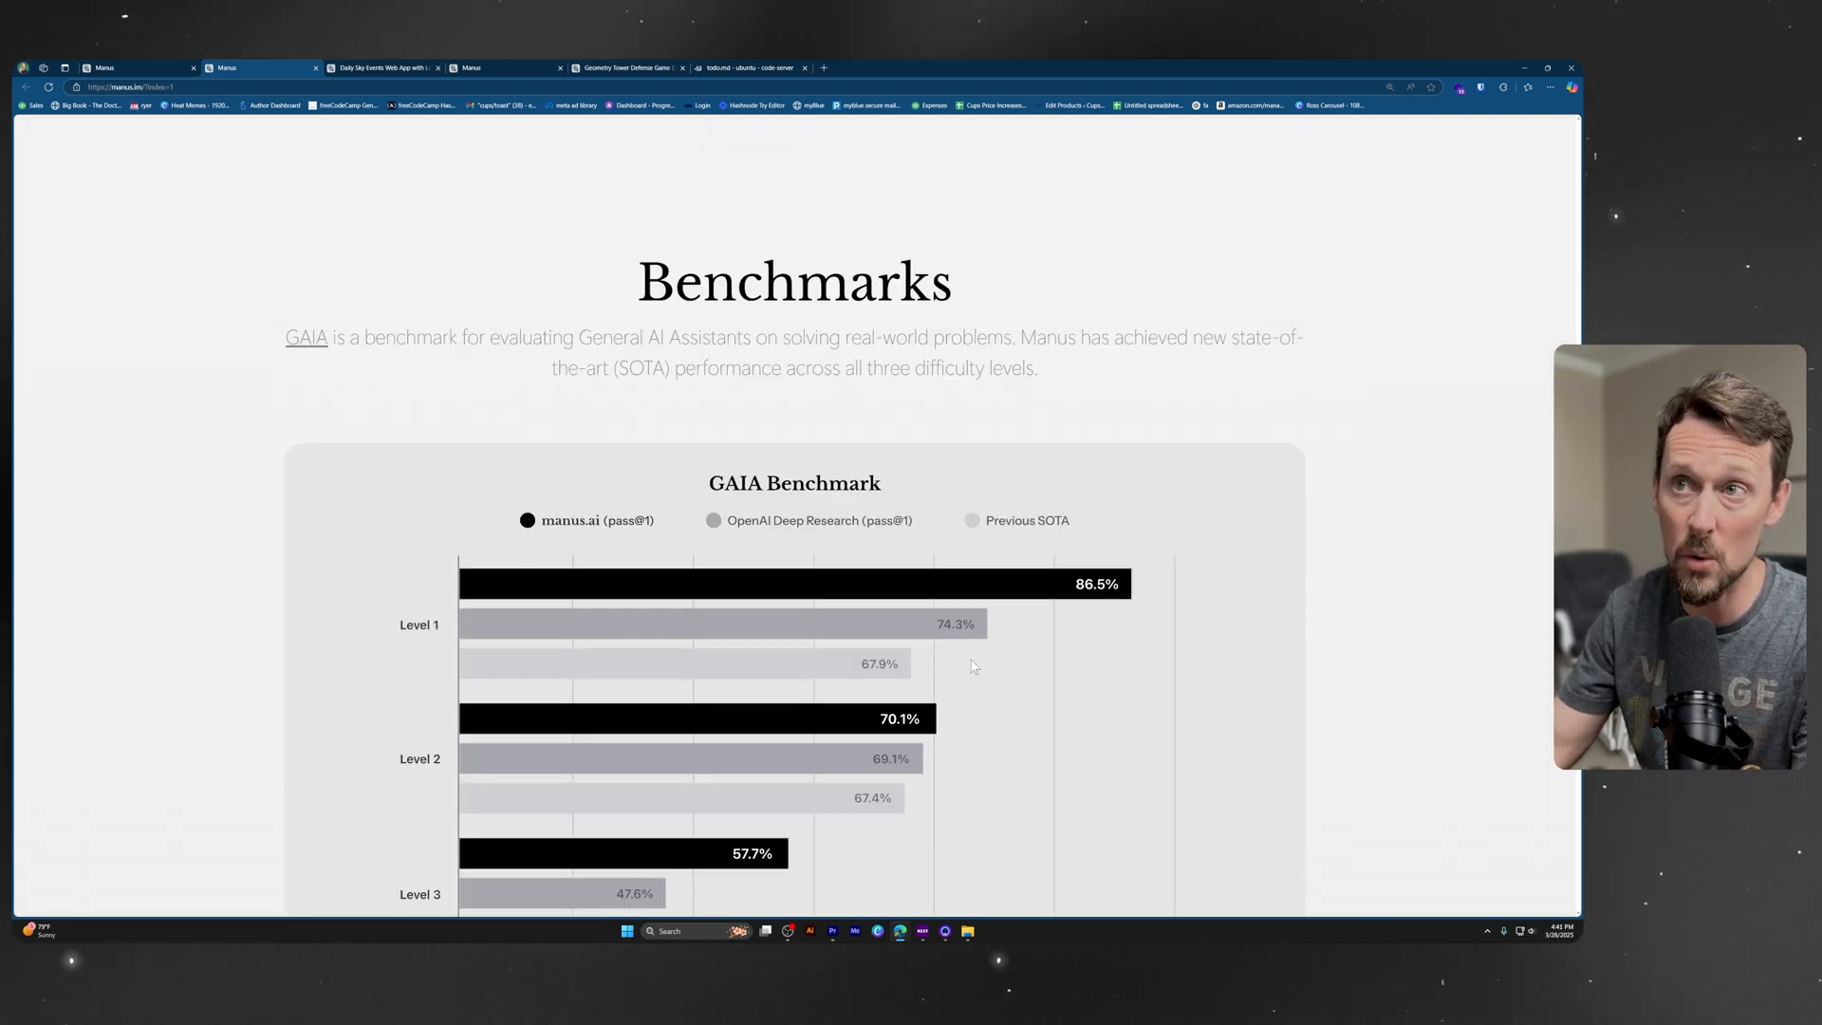
# - Scroll the Manus home page past Benchmarks and use cases and back
pyautogui.scroll(-3)
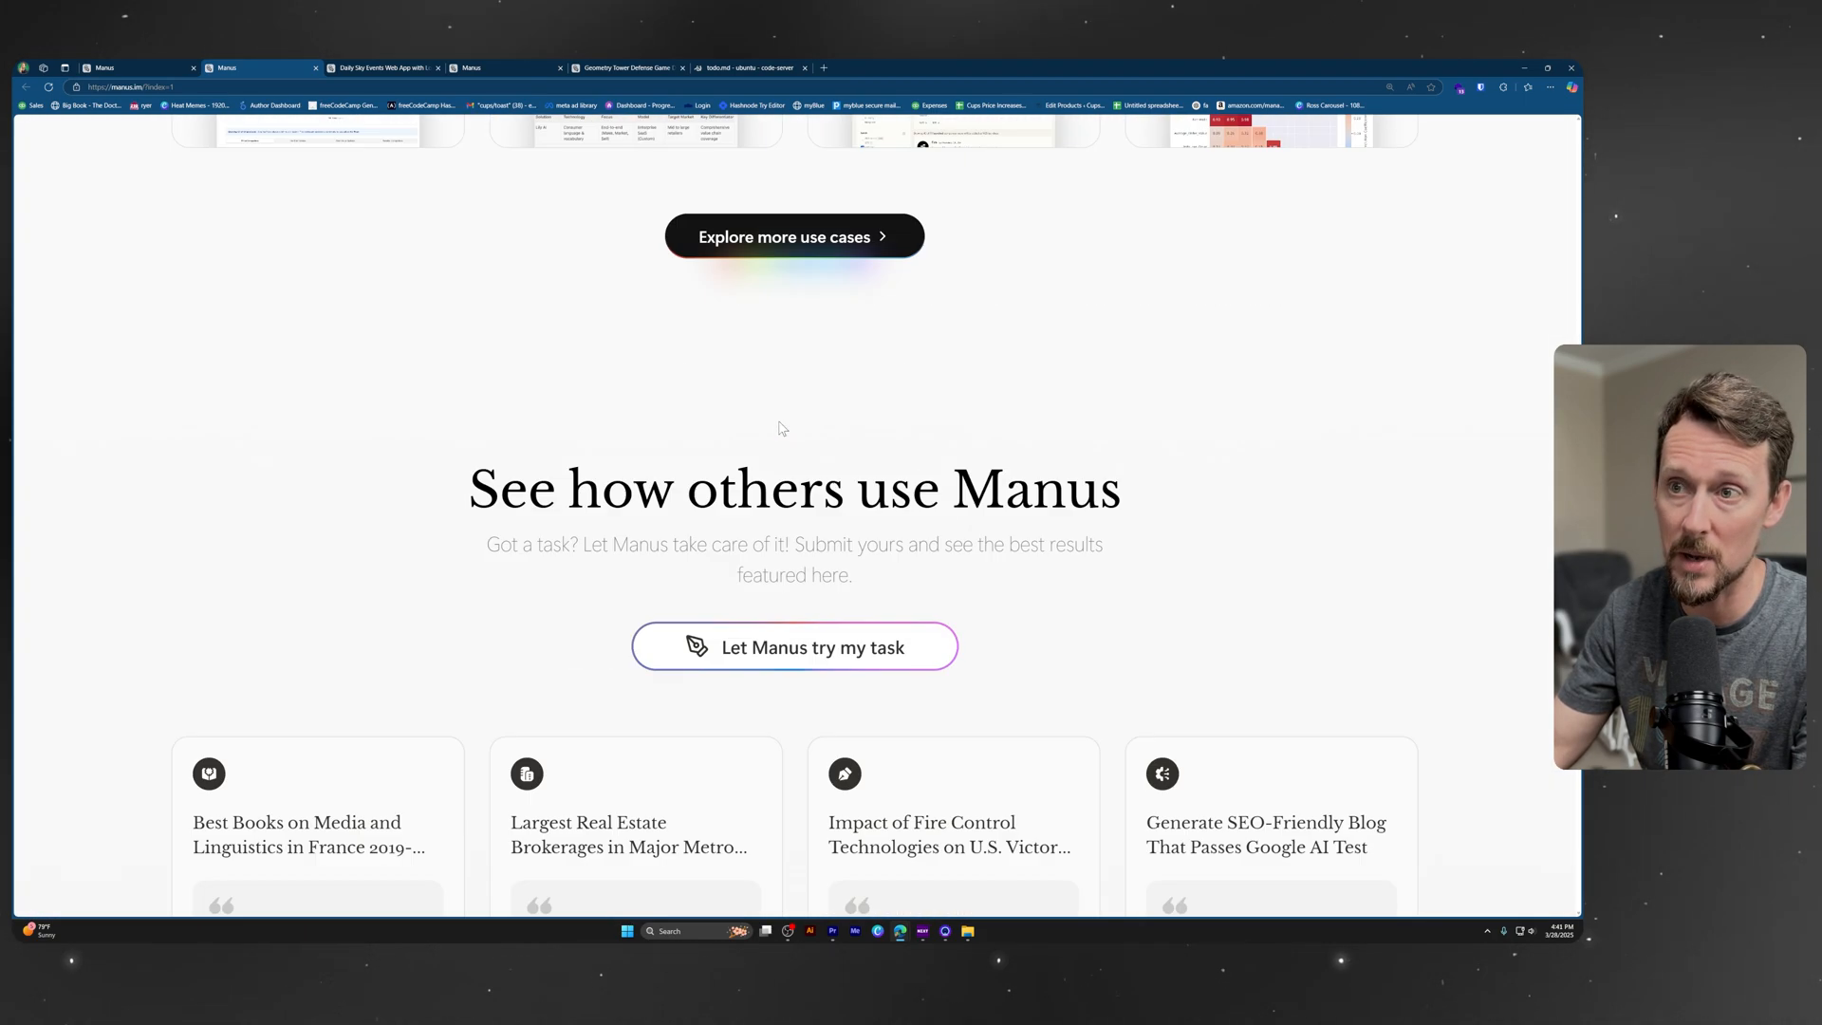
pyautogui.scroll(3)
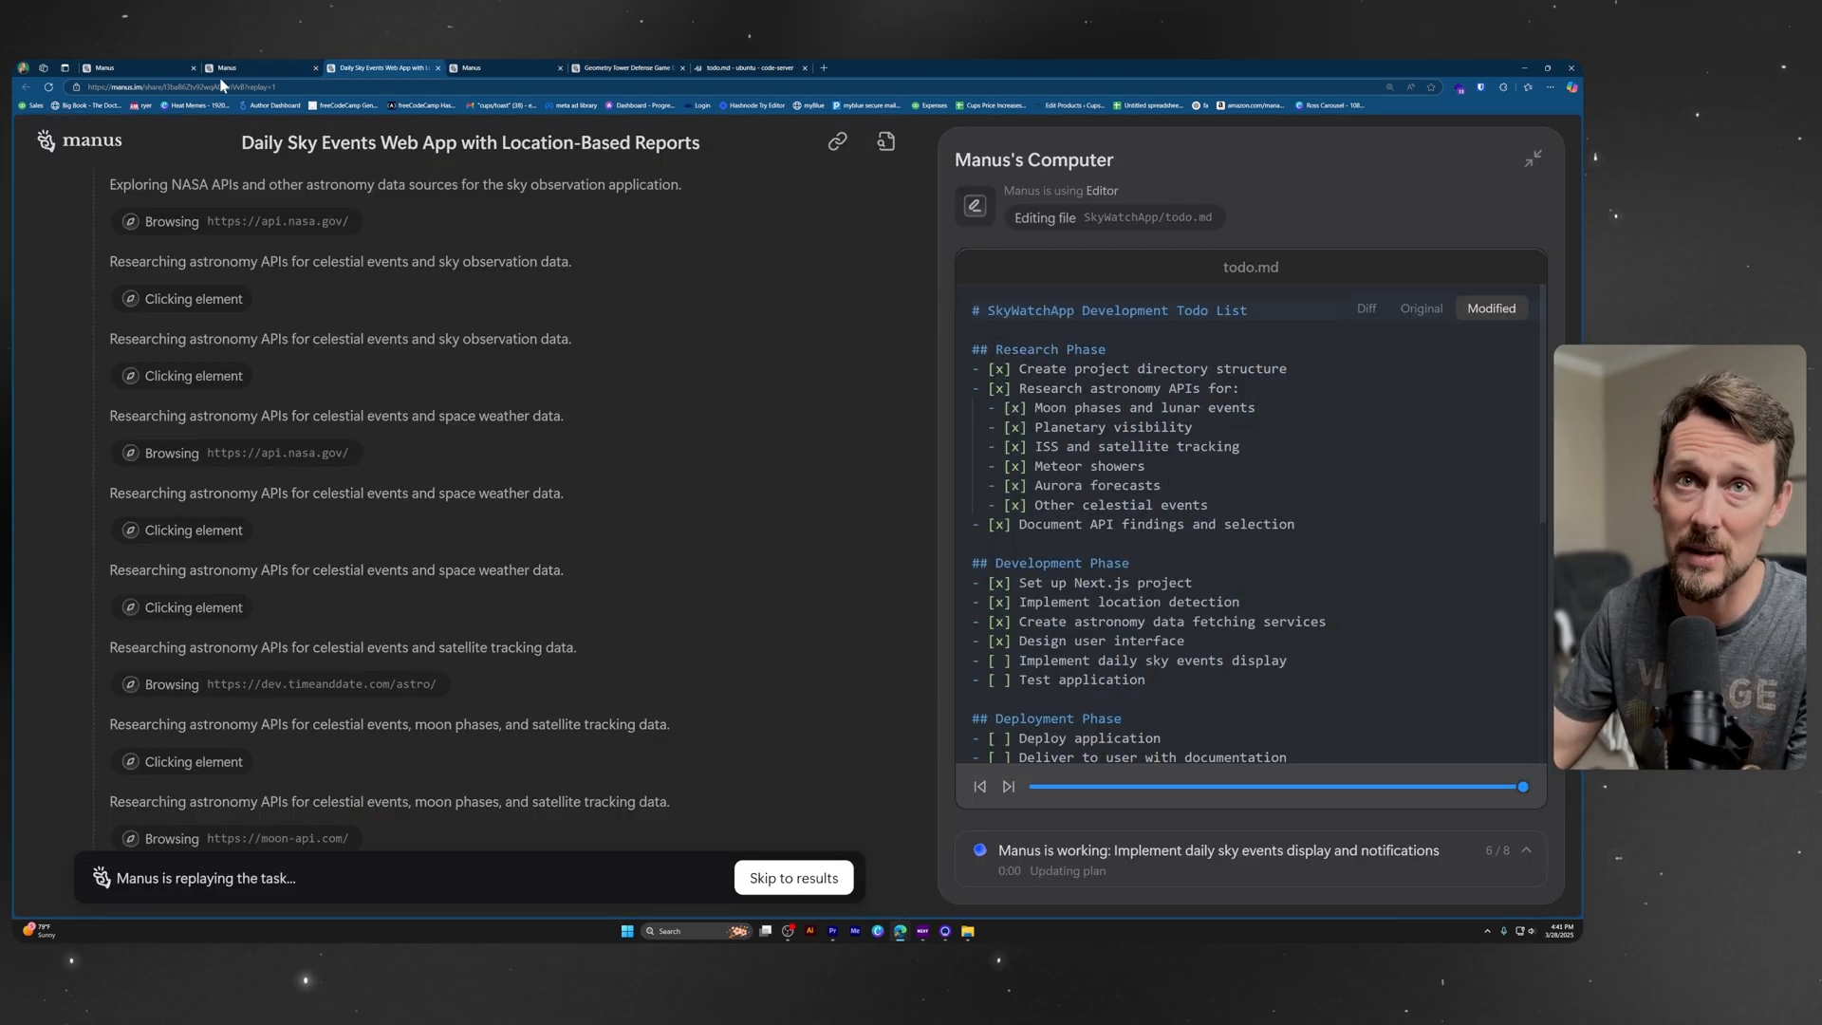
# - Go to the Manus home dashboard with past tasks and featured use cases
pyautogui.click(131, 68)
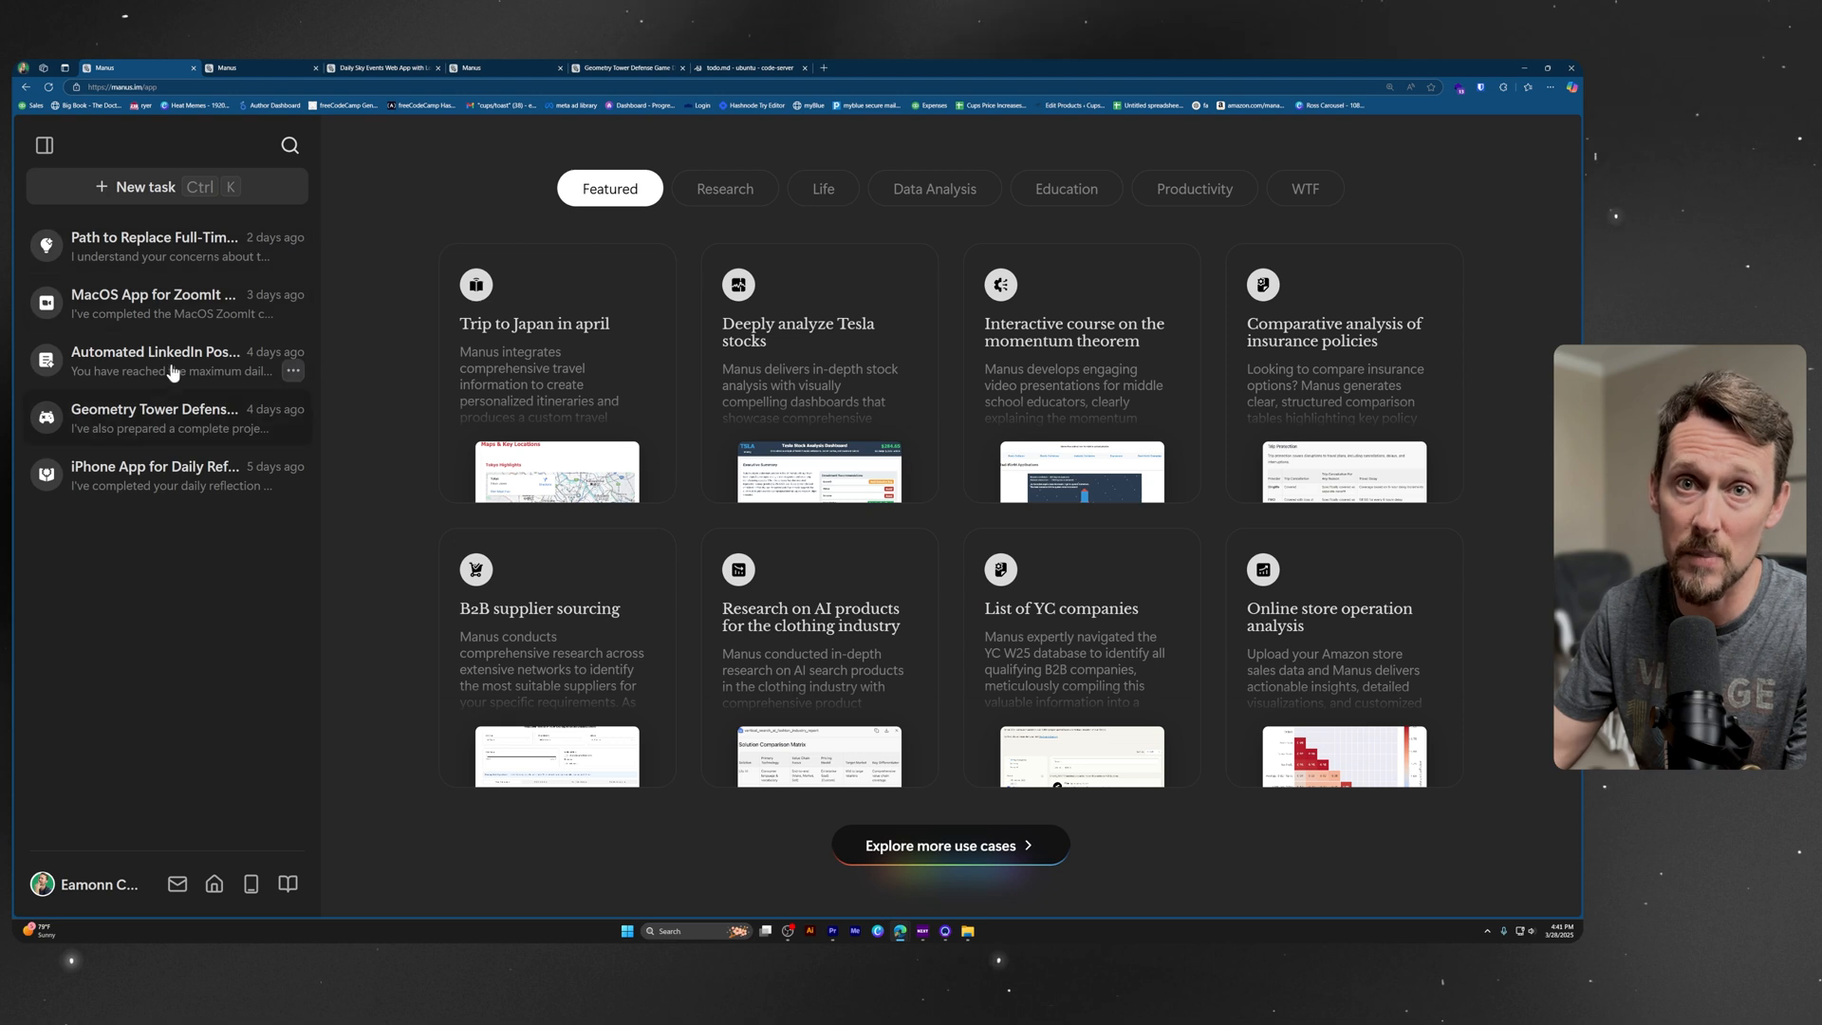
pyautogui.moveTo(251, 475)
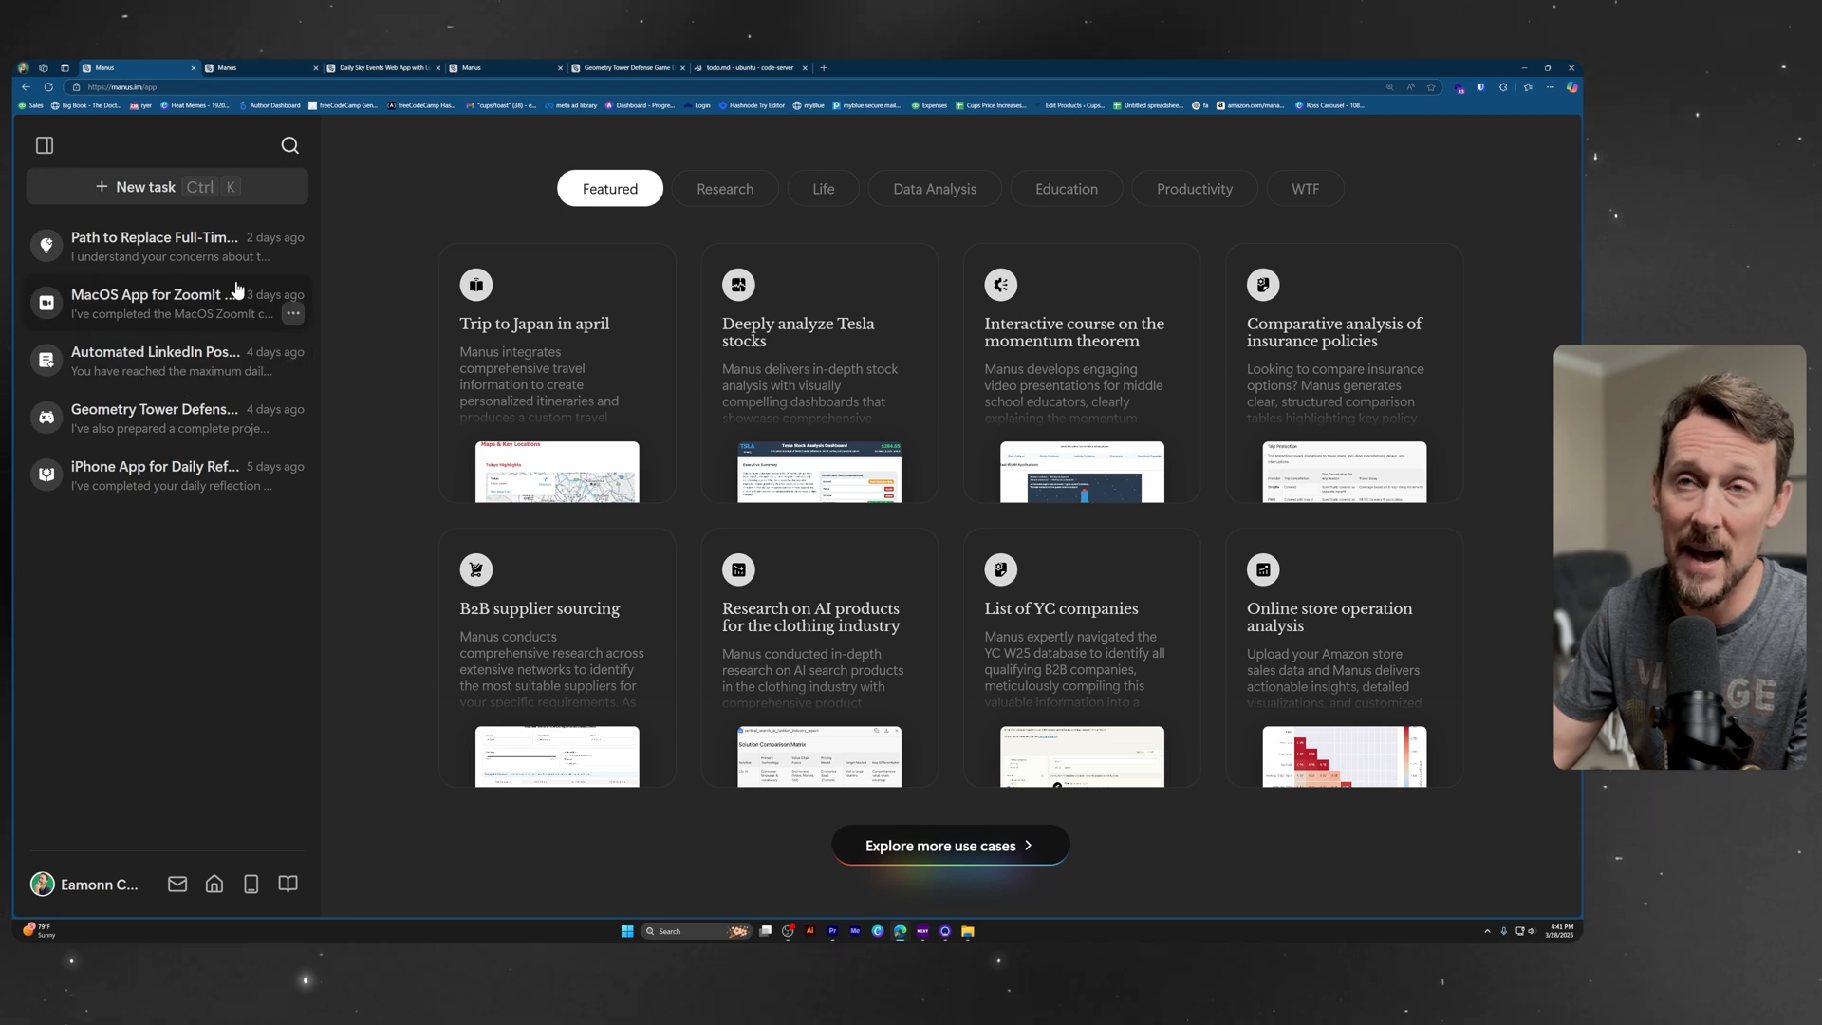
pyautogui.moveTo(488, 68)
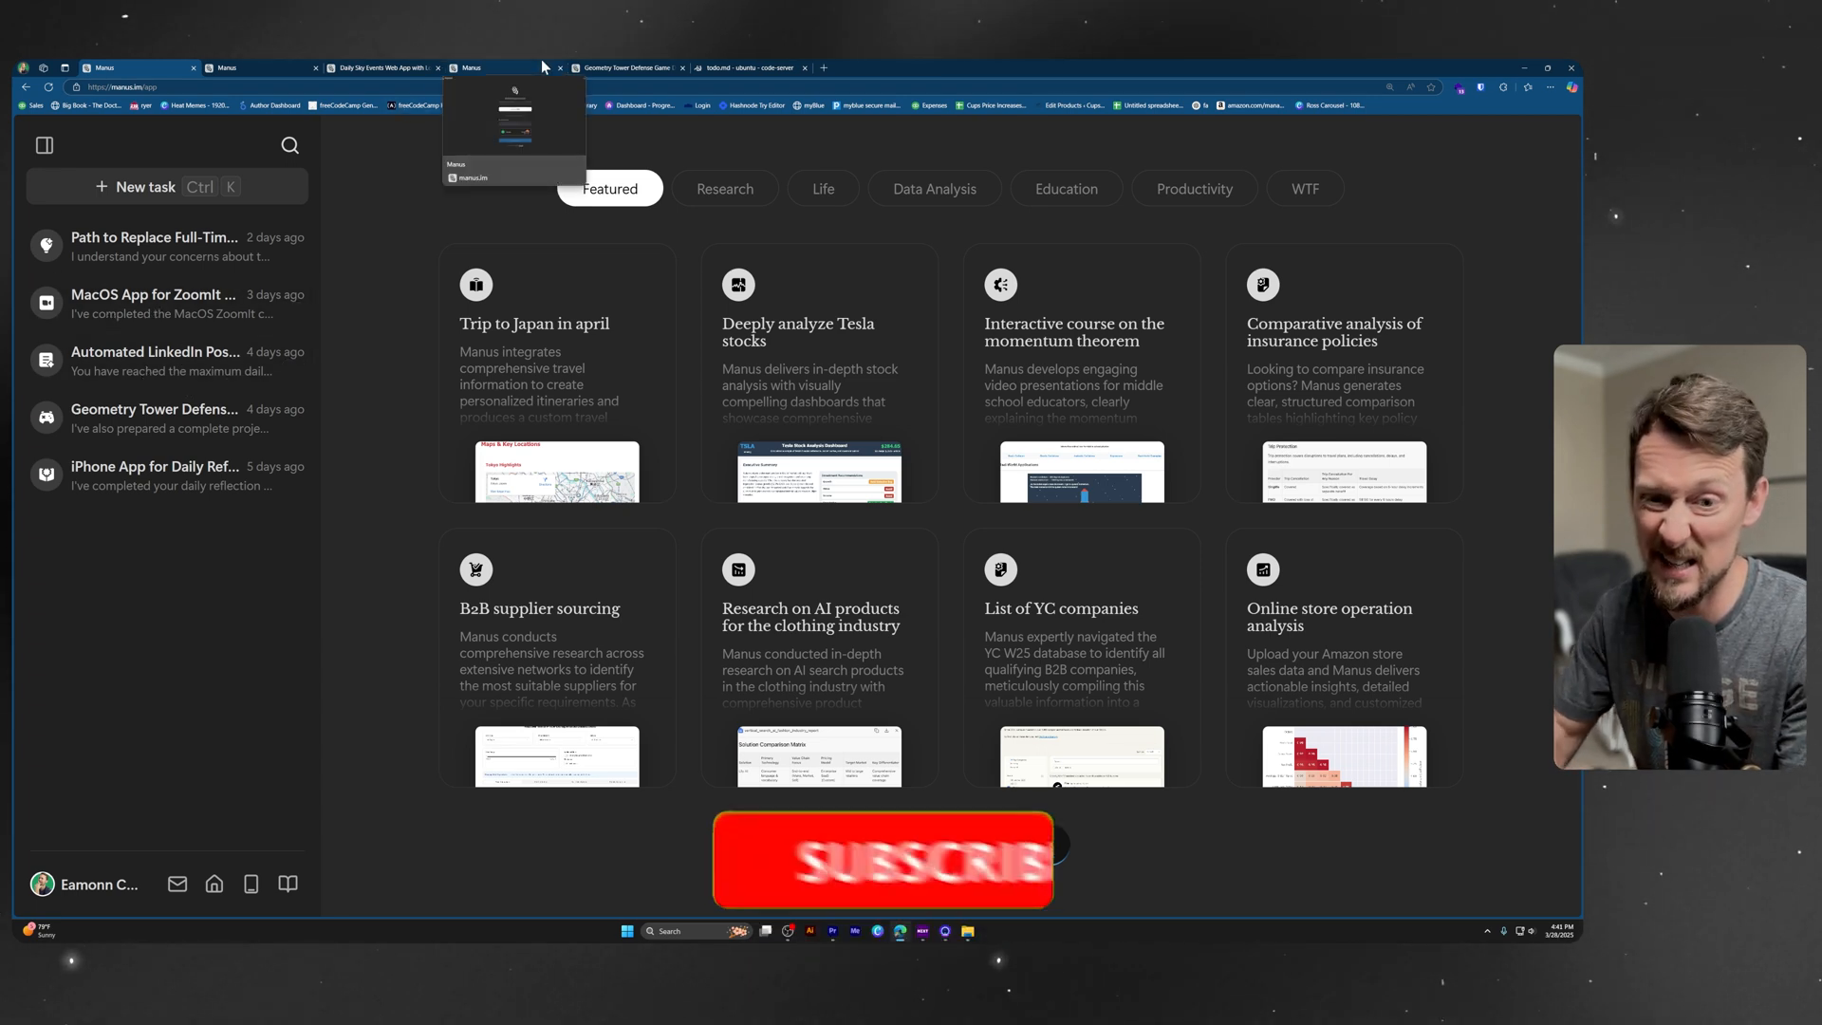